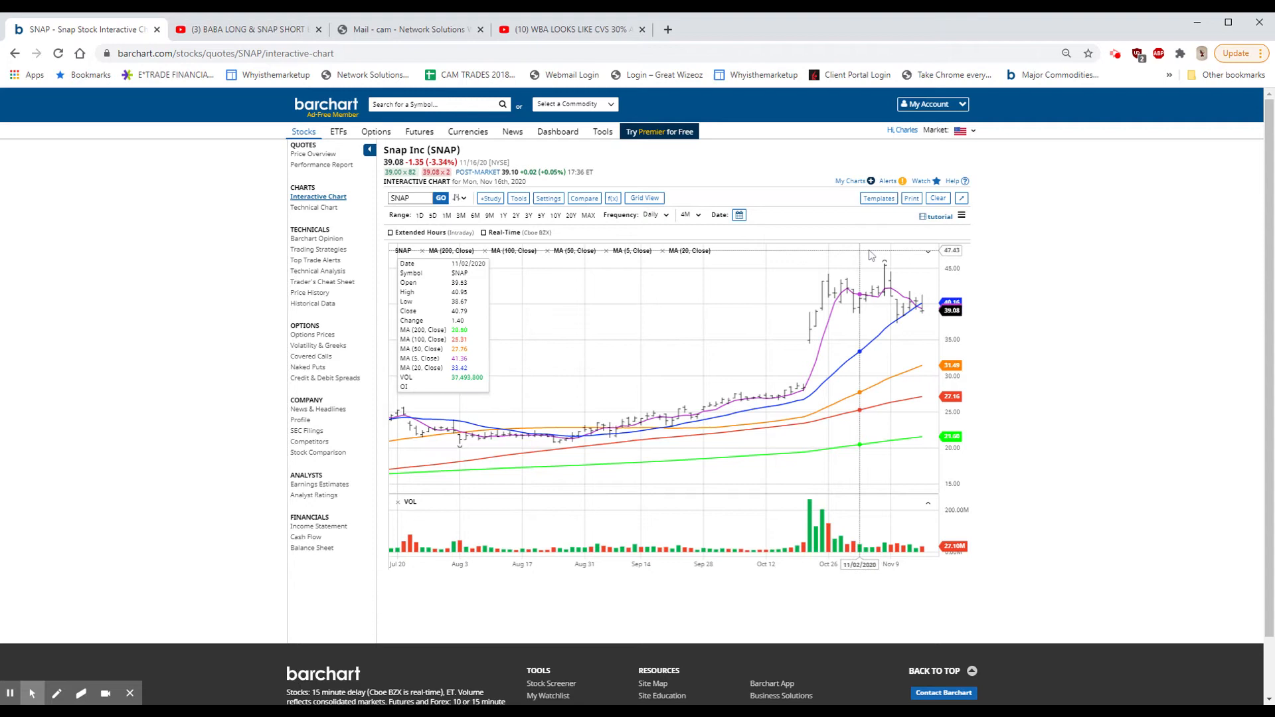
mouse_move(848, 299)
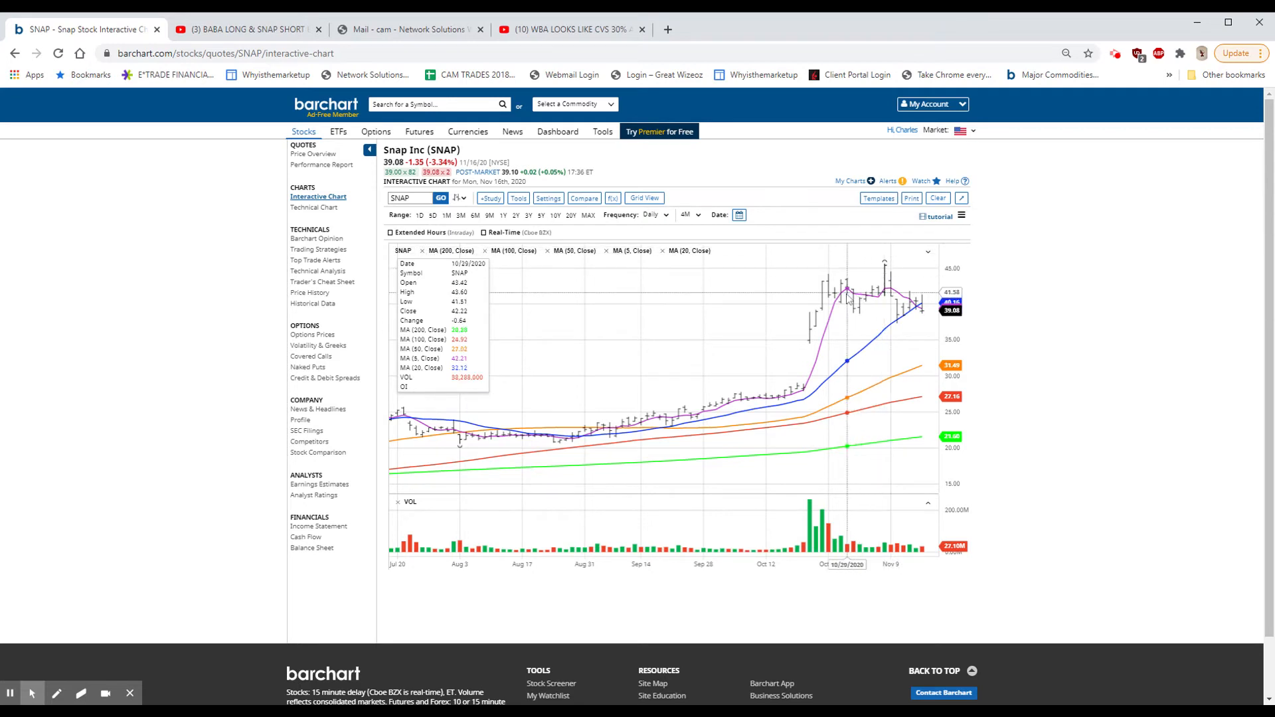
mouse_move(848, 291)
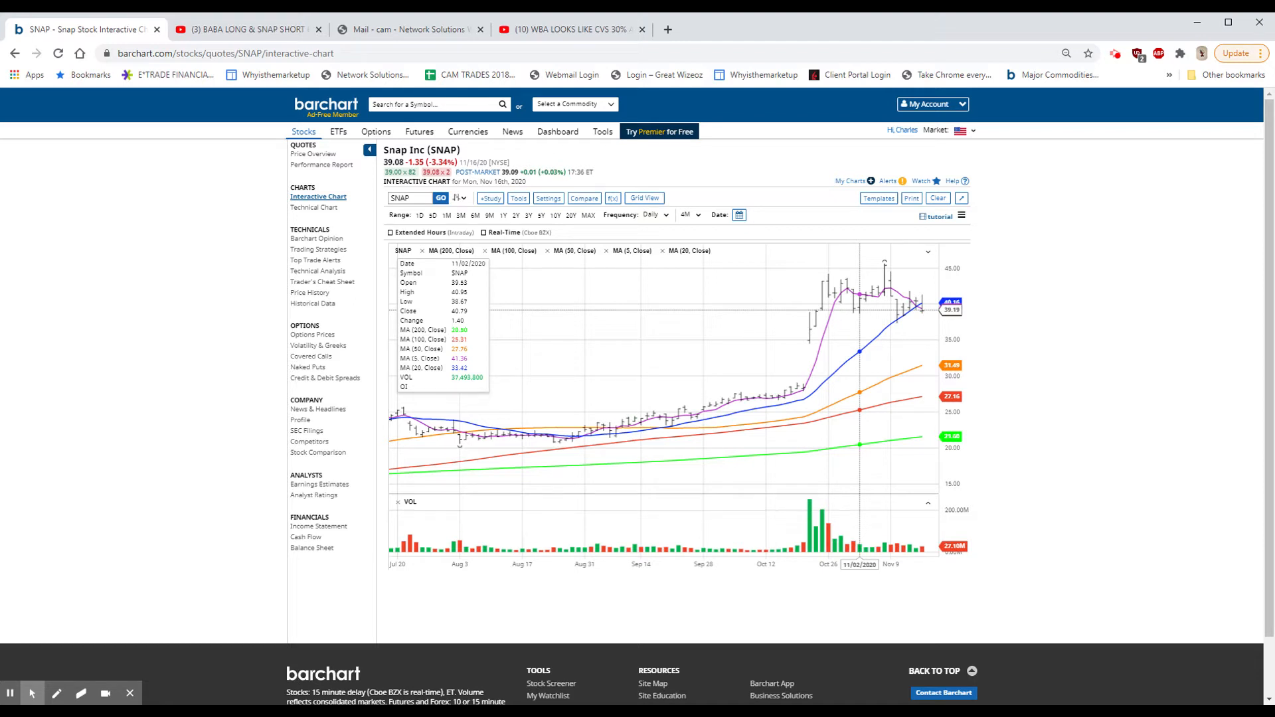
mouse_move(884, 288)
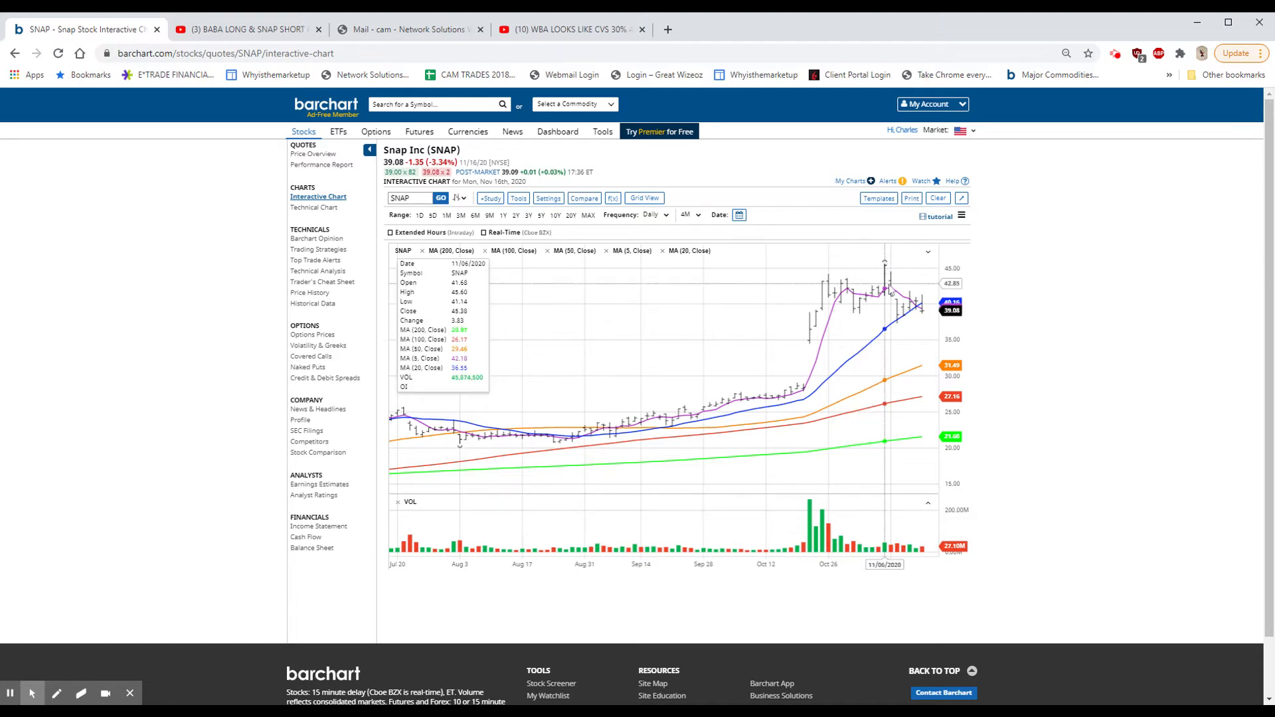
mouse_move(920, 313)
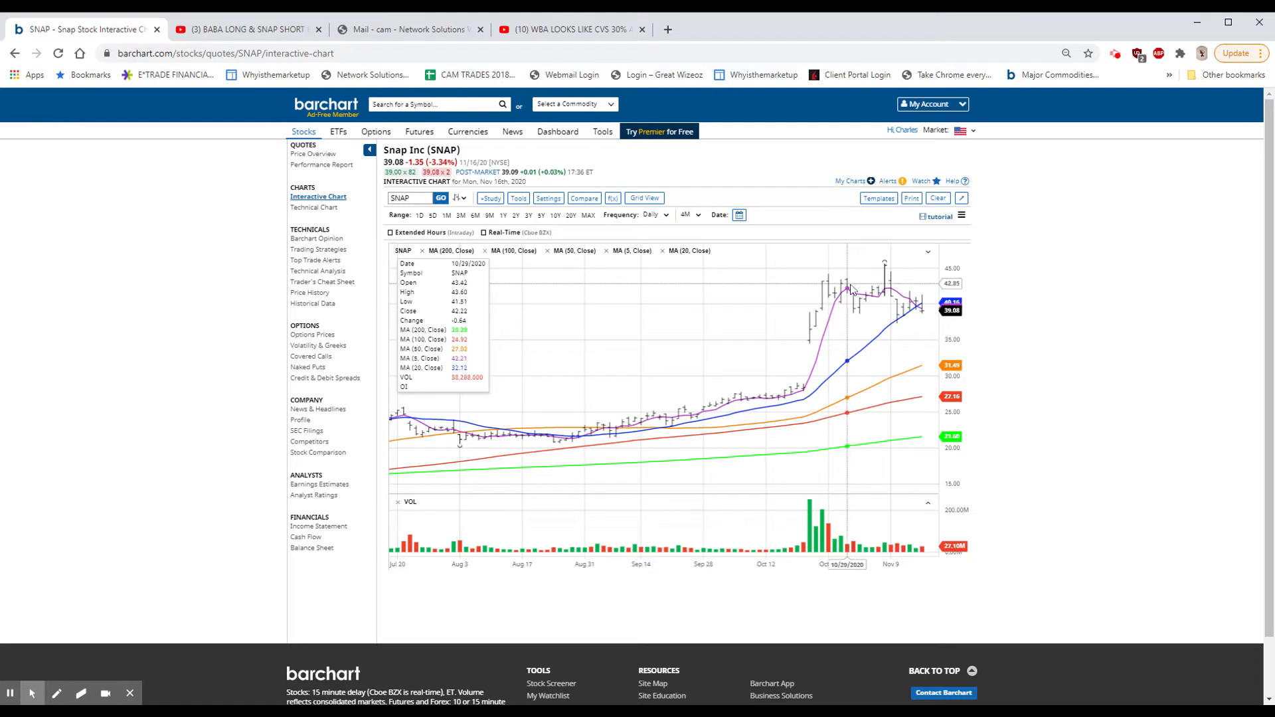
mouse_move(854, 302)
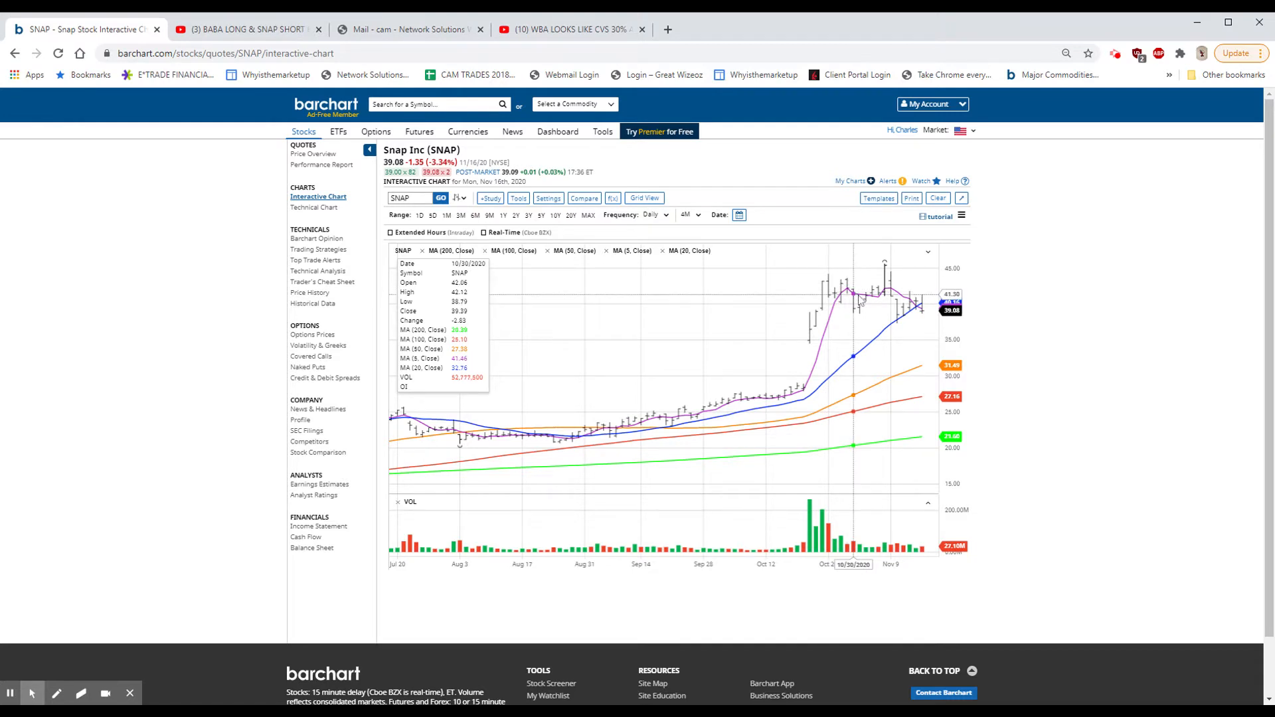
mouse_move(886, 307)
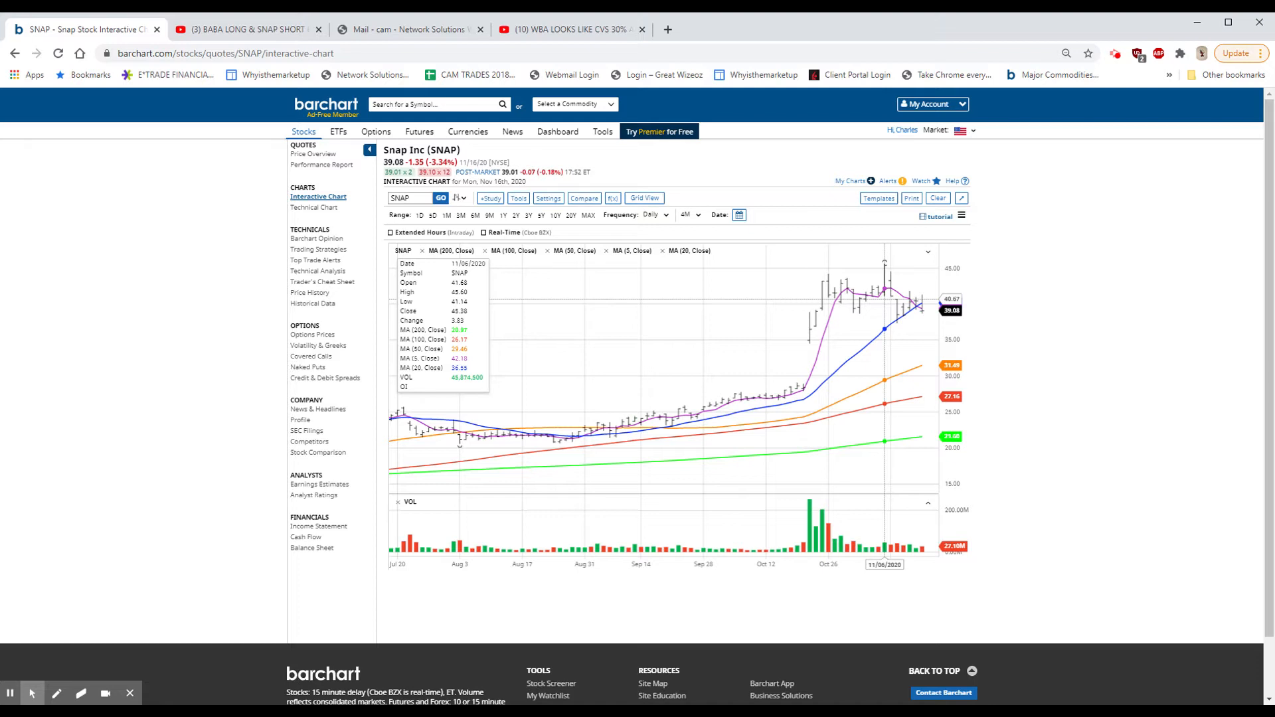
mouse_move(896, 273)
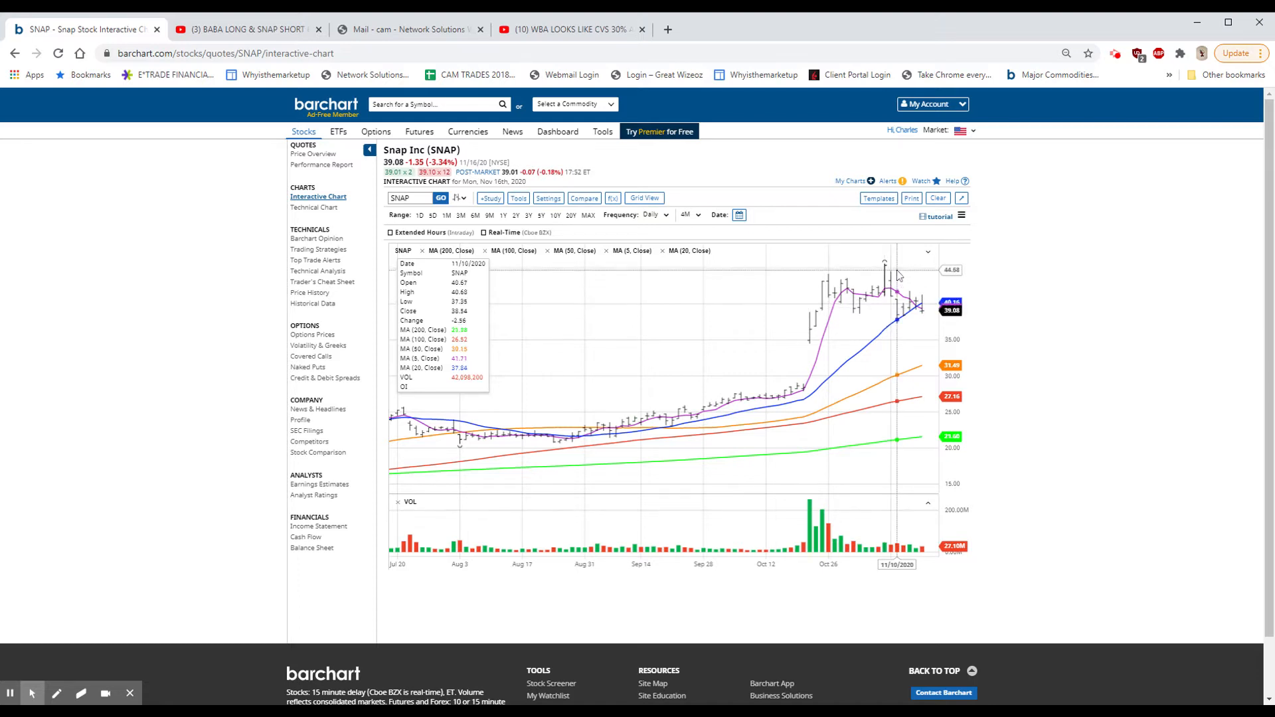
mouse_move(894, 272)
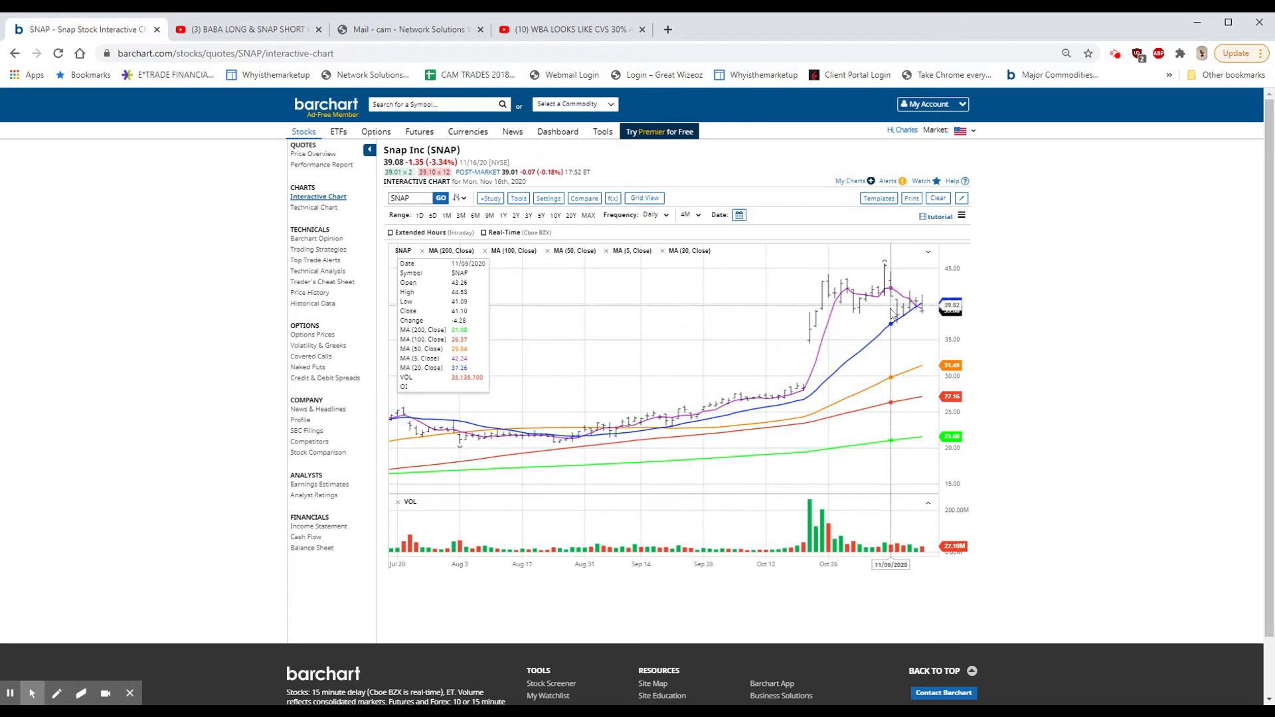
mouse_move(894, 325)
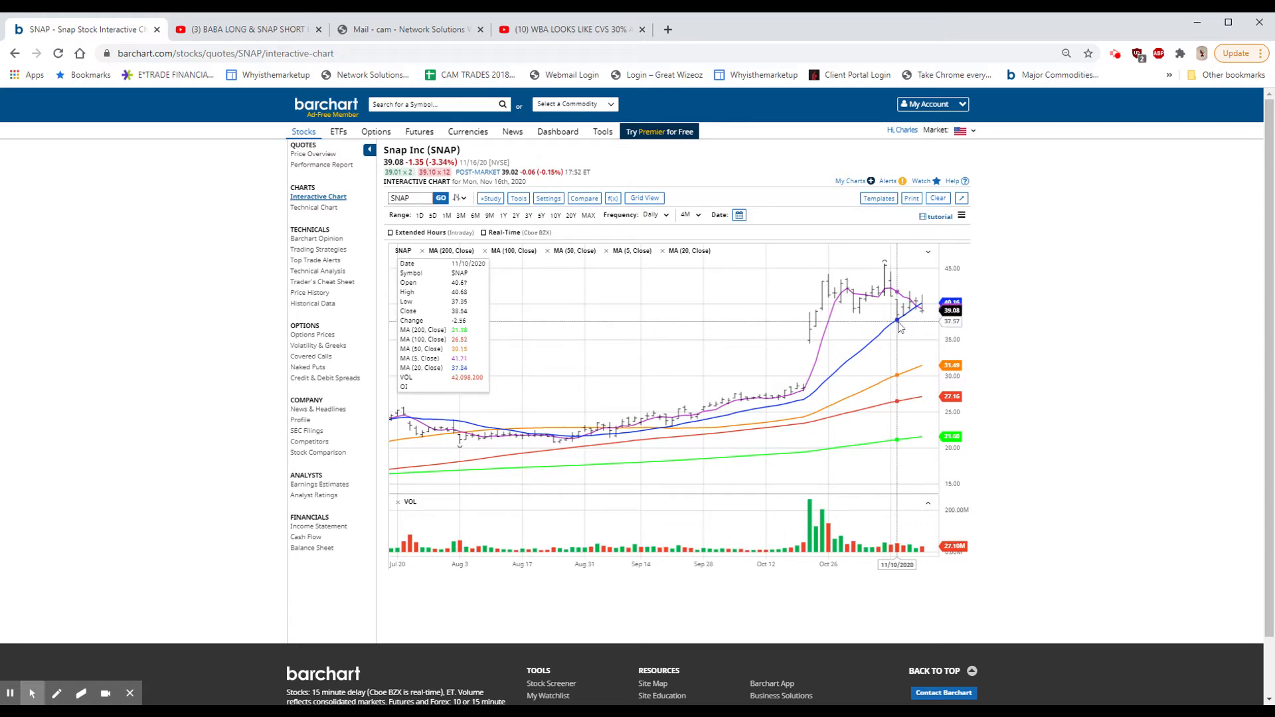
mouse_move(879, 280)
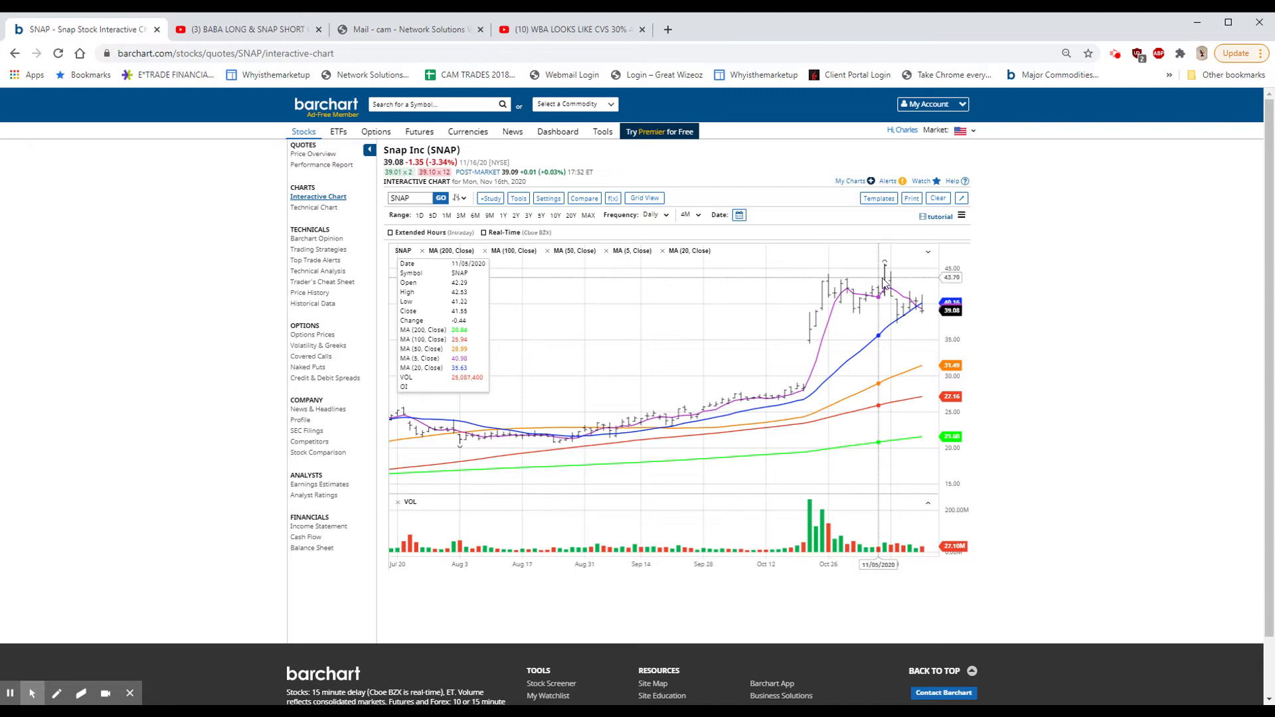
mouse_move(1044, 192)
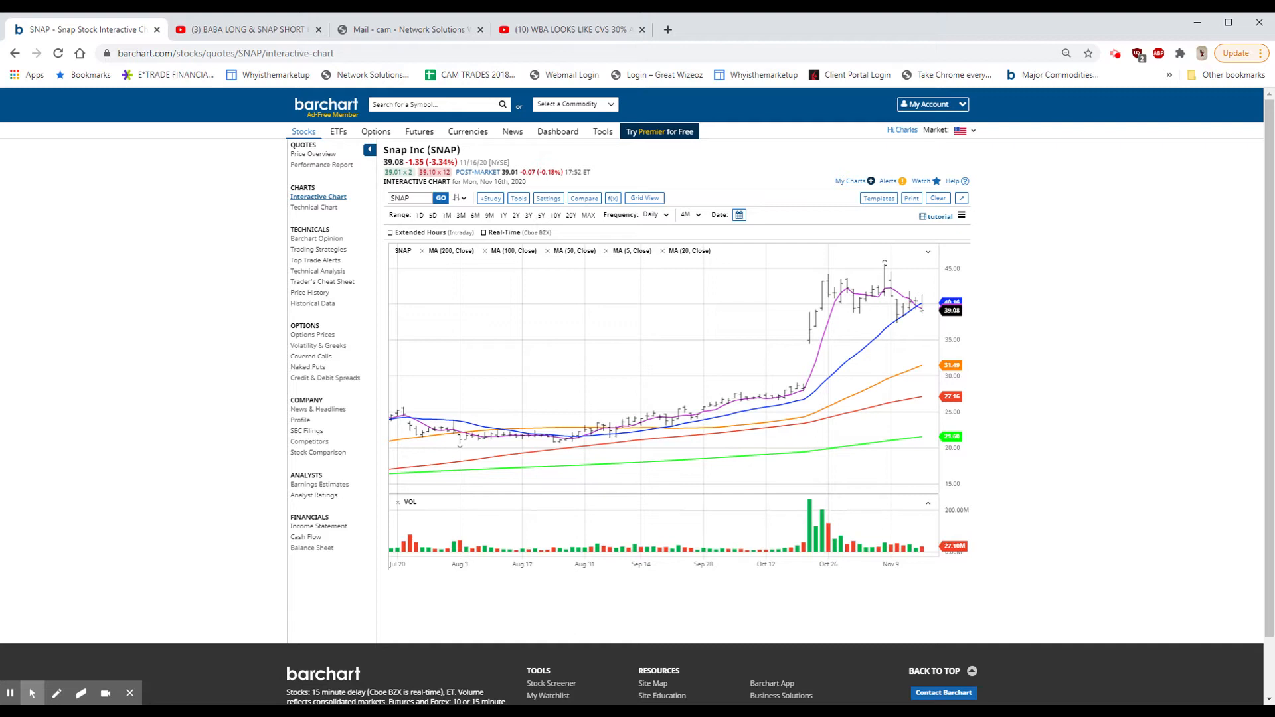
mouse_move(896, 295)
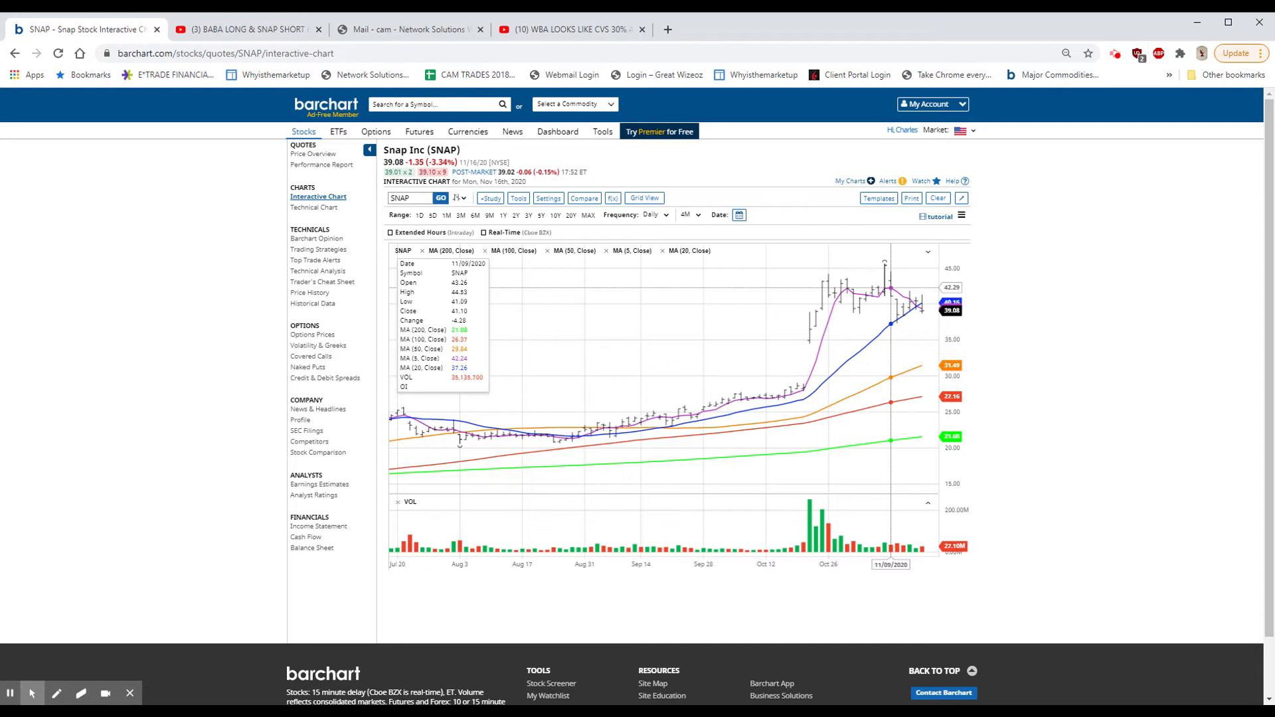
mouse_move(894, 321)
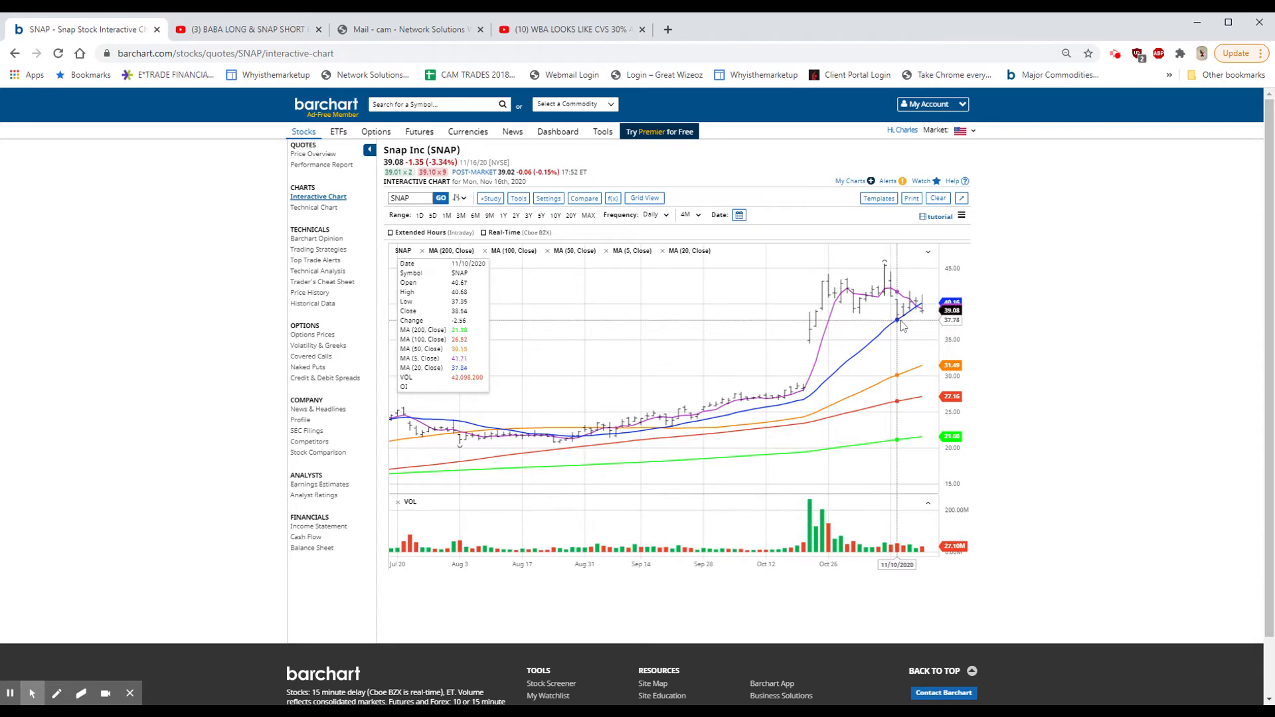
mouse_move(915, 309)
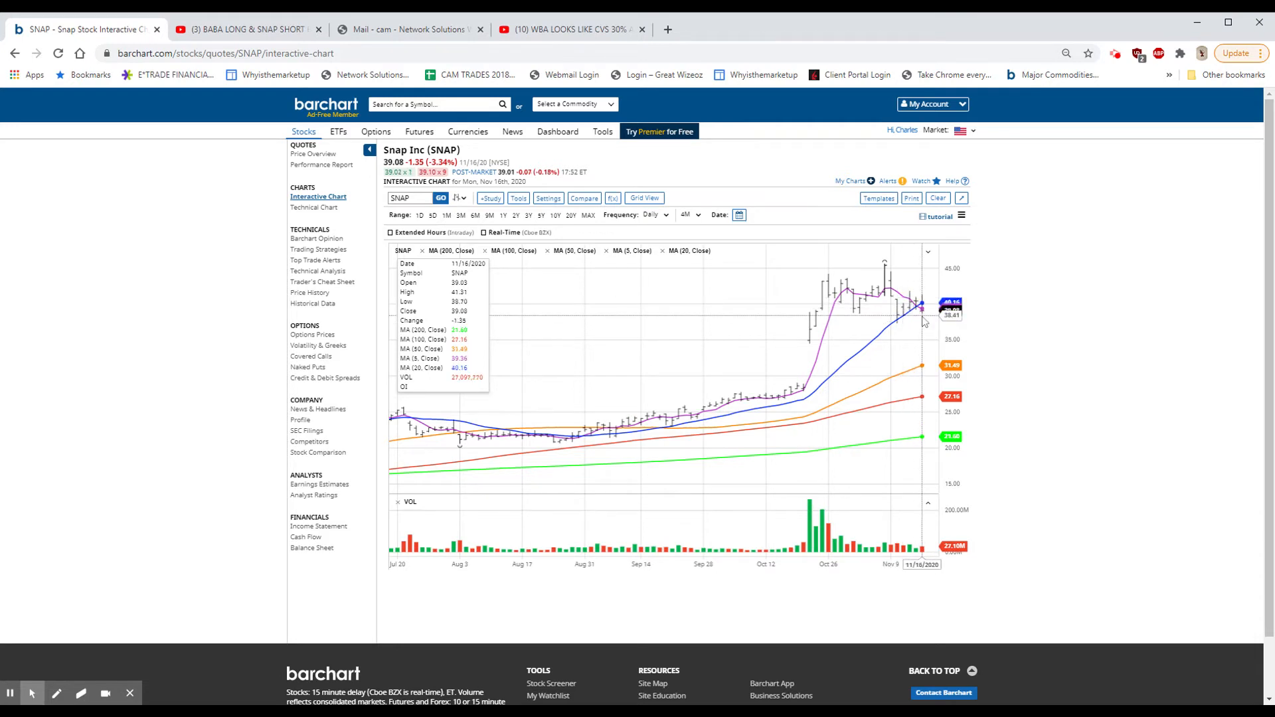
mouse_move(930, 317)
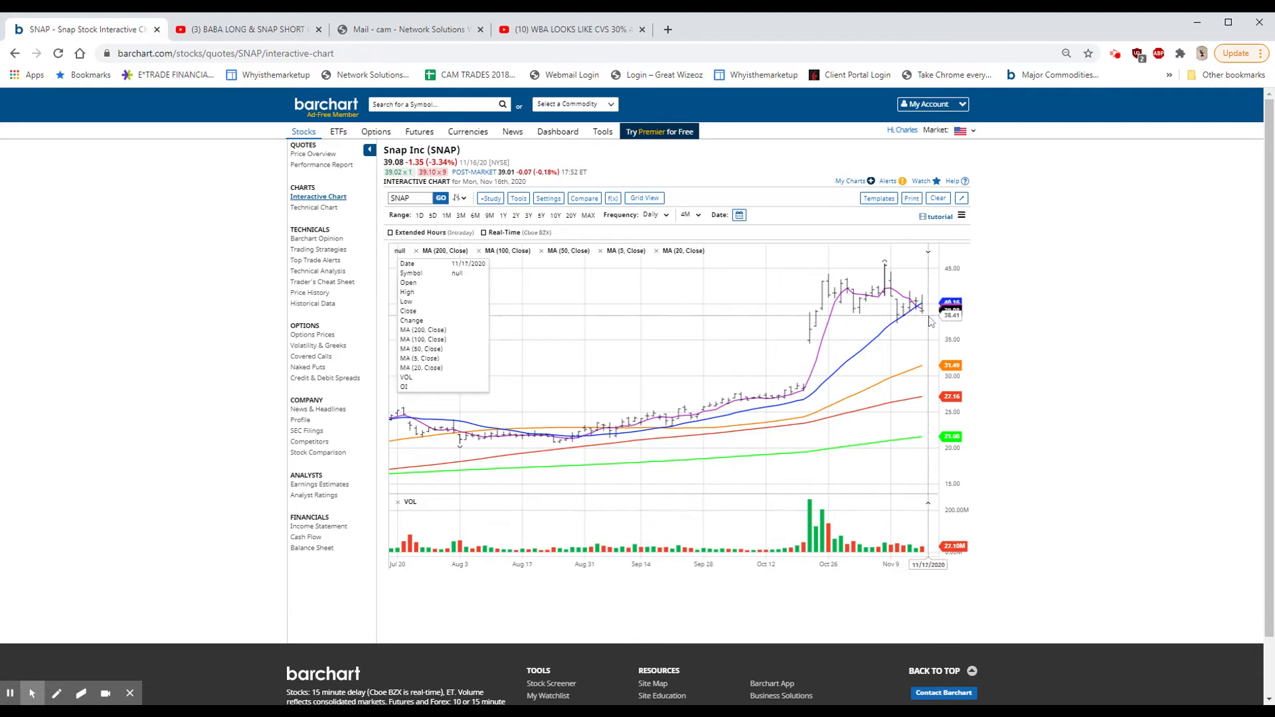
mouse_move(922, 313)
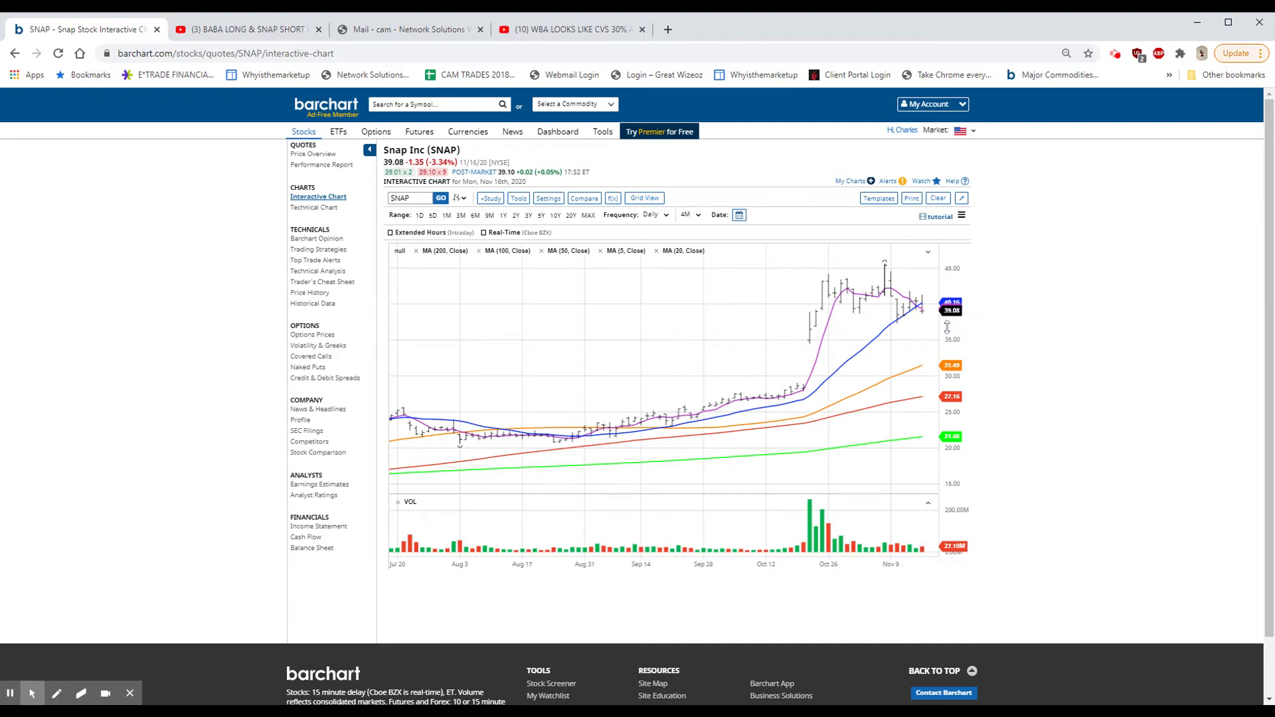
mouse_move(922, 332)
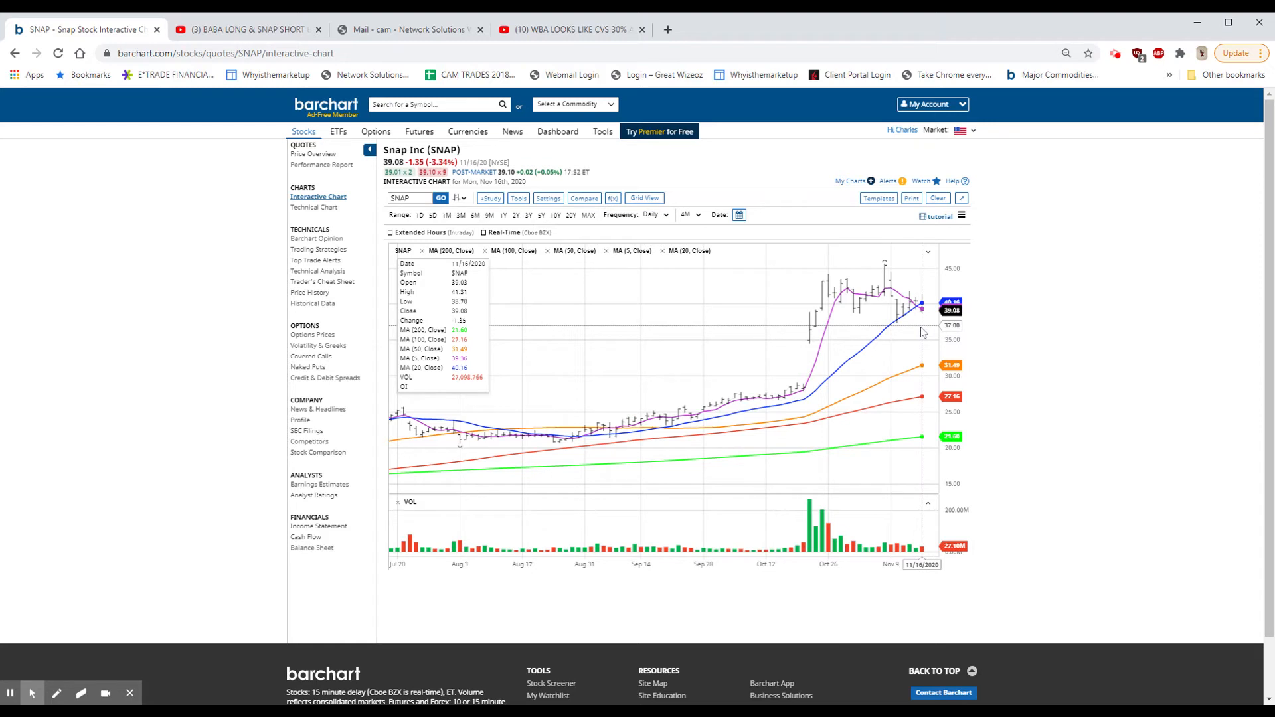
mouse_move(923, 332)
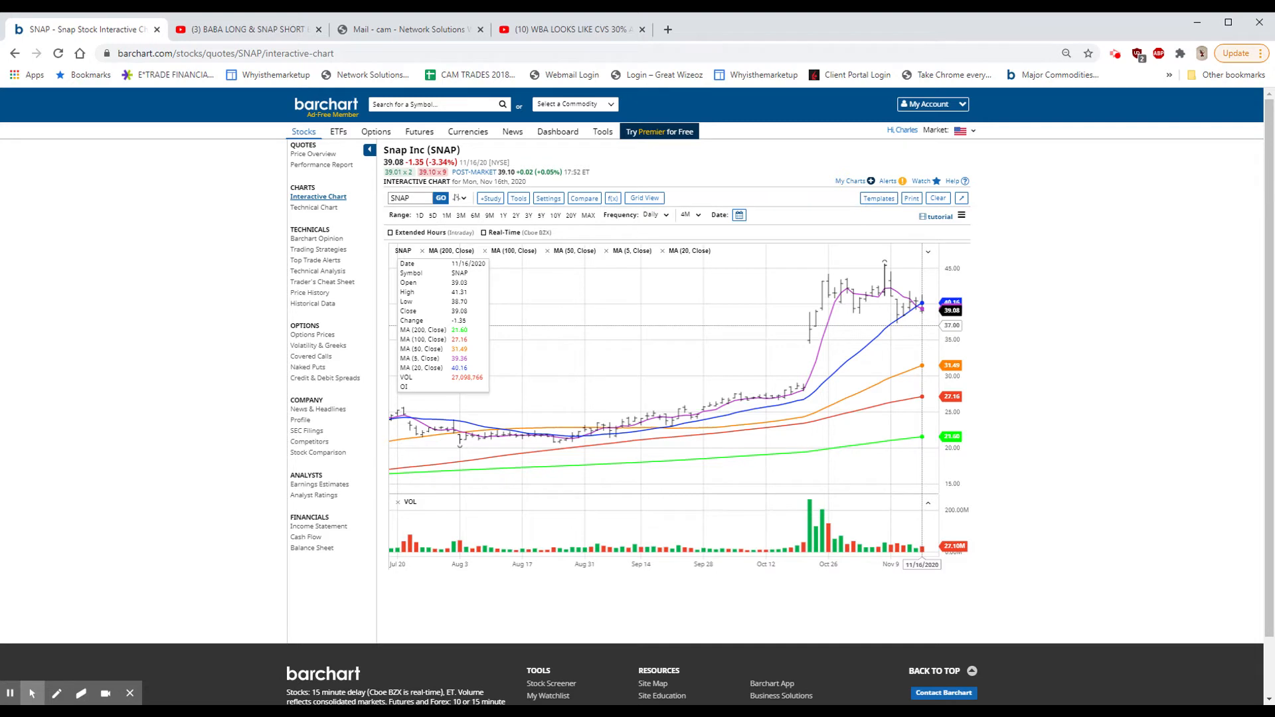
mouse_move(1143, 344)
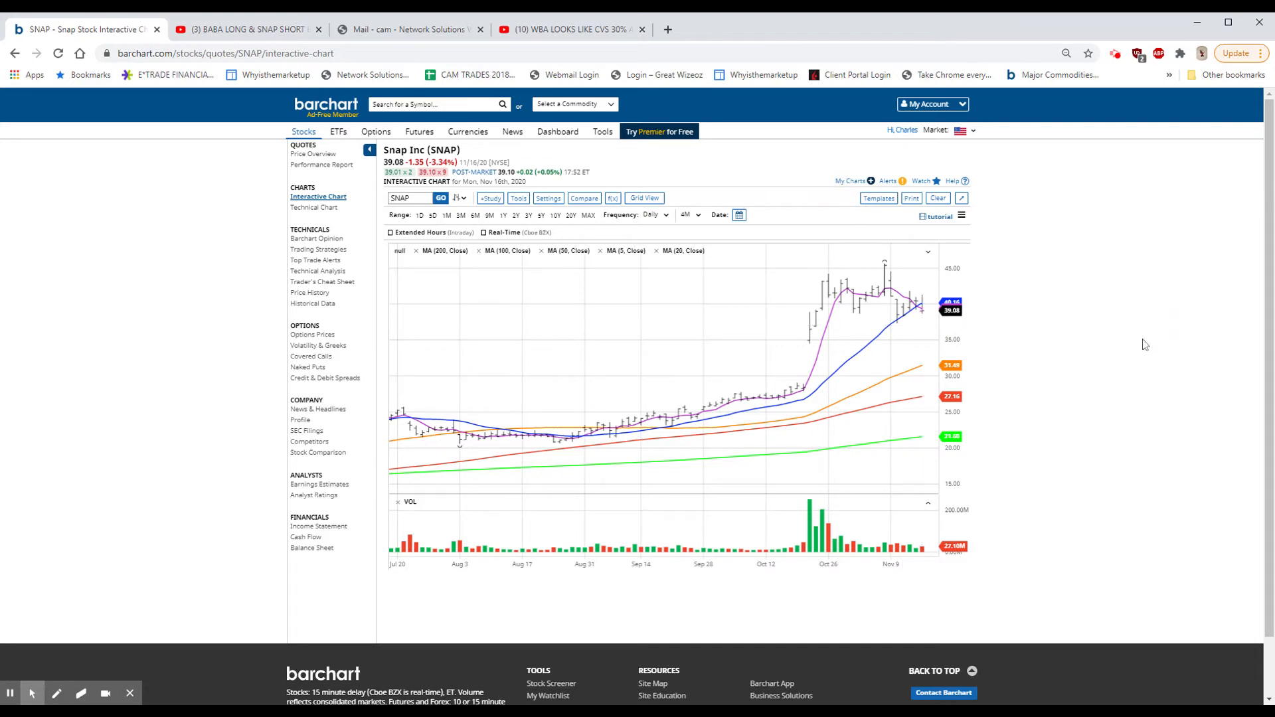
mouse_move(747, 320)
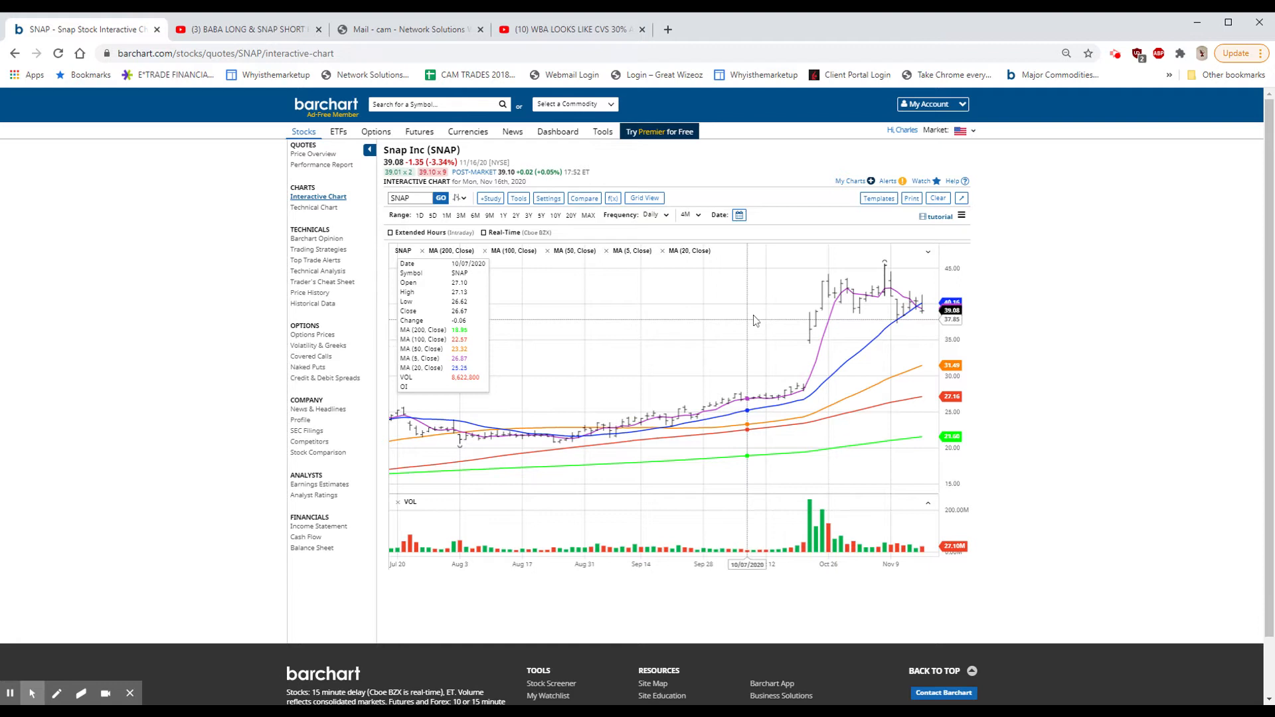
mouse_move(941, 279)
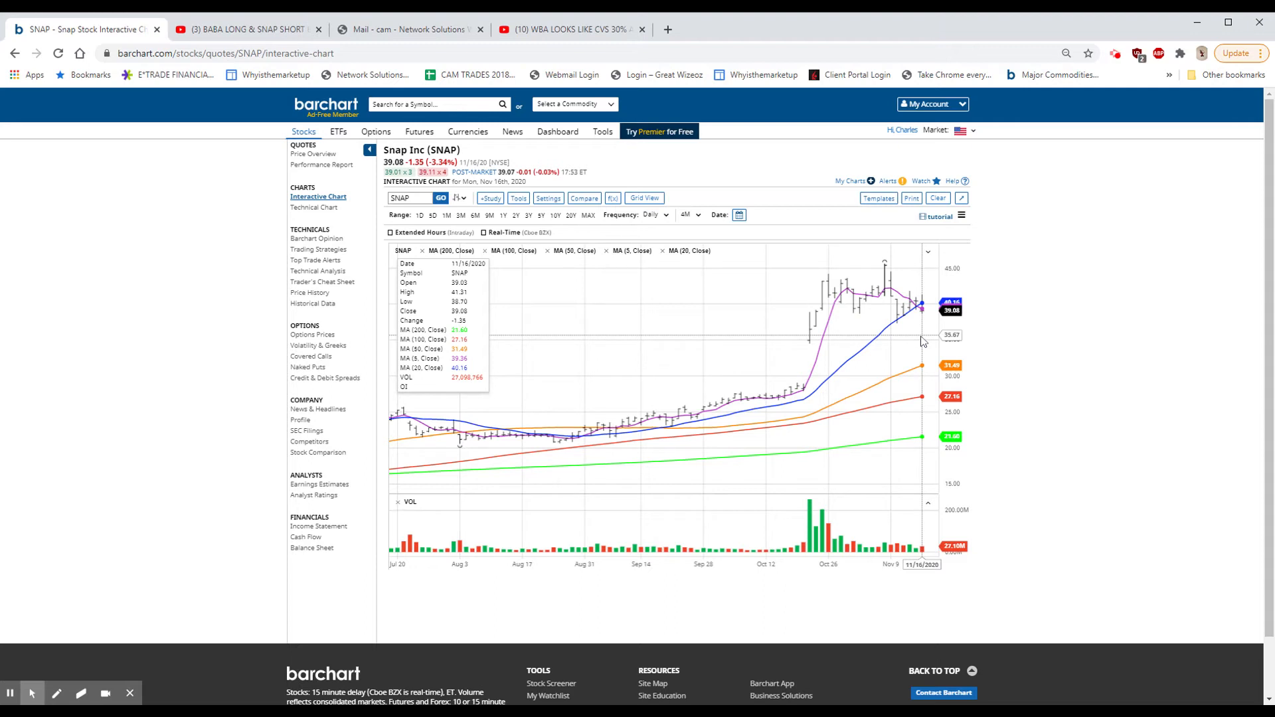
mouse_move(817, 344)
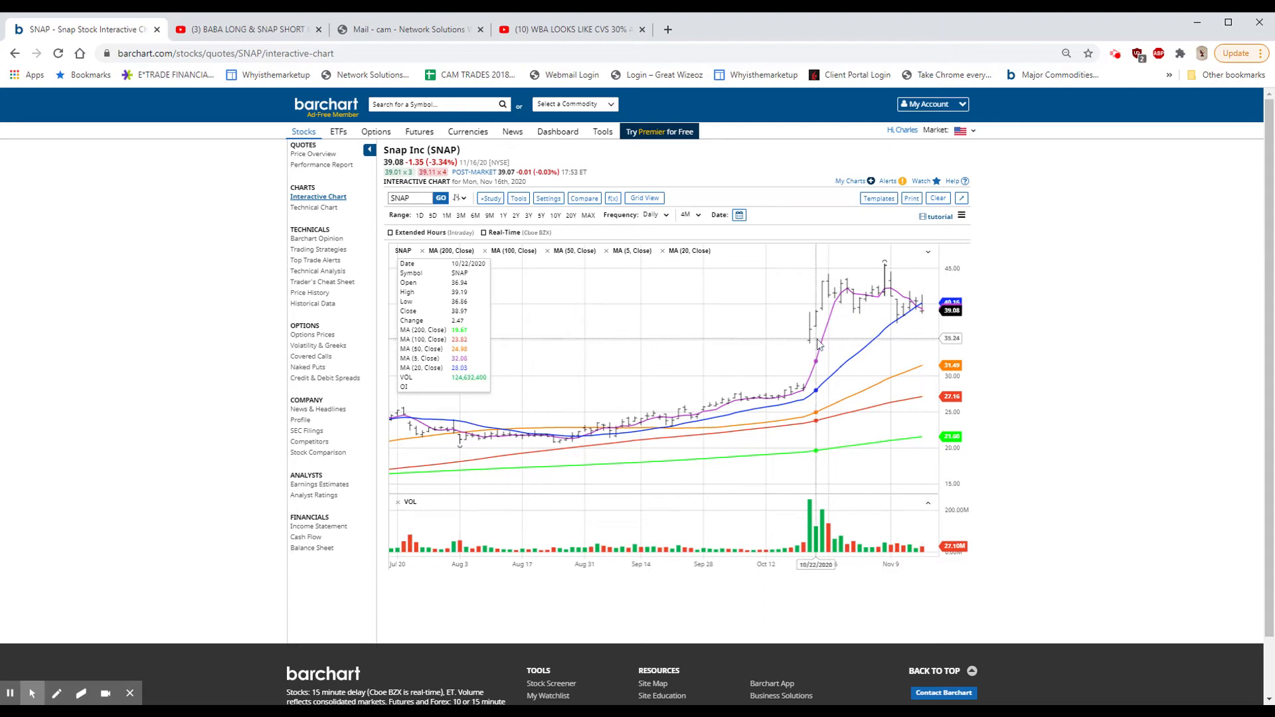
mouse_move(811, 398)
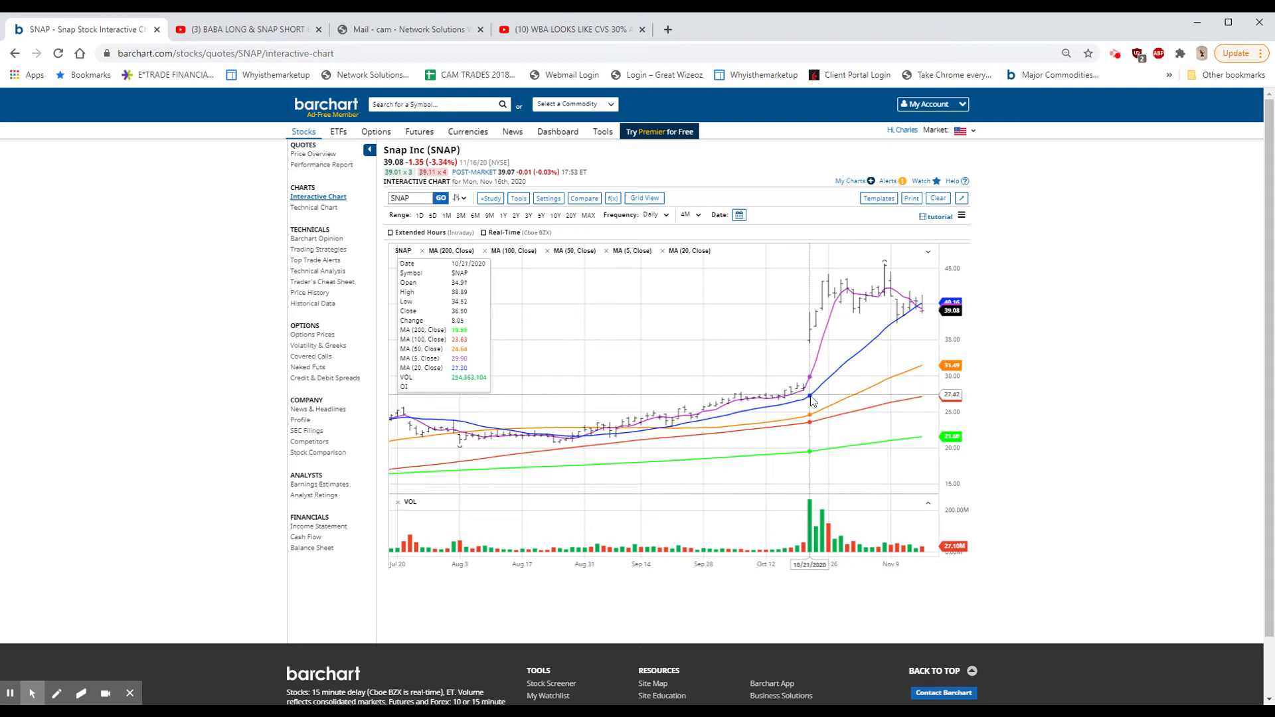
mouse_move(816, 351)
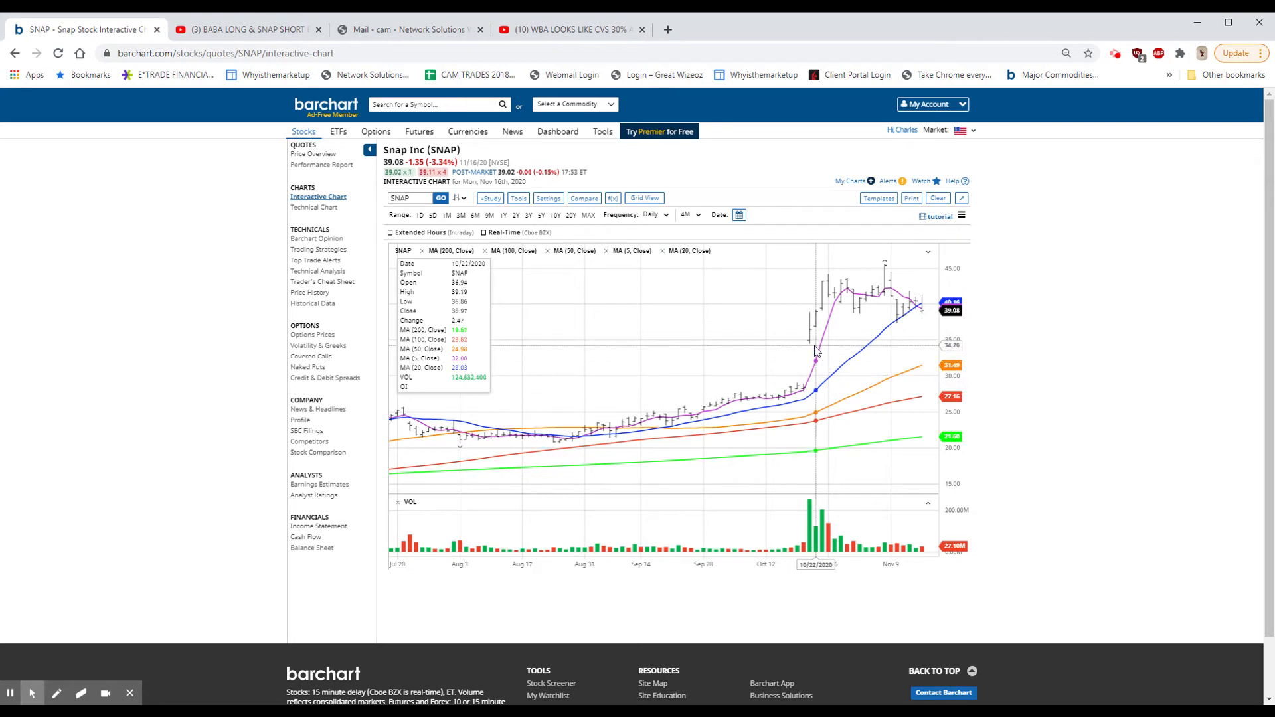
mouse_move(811, 398)
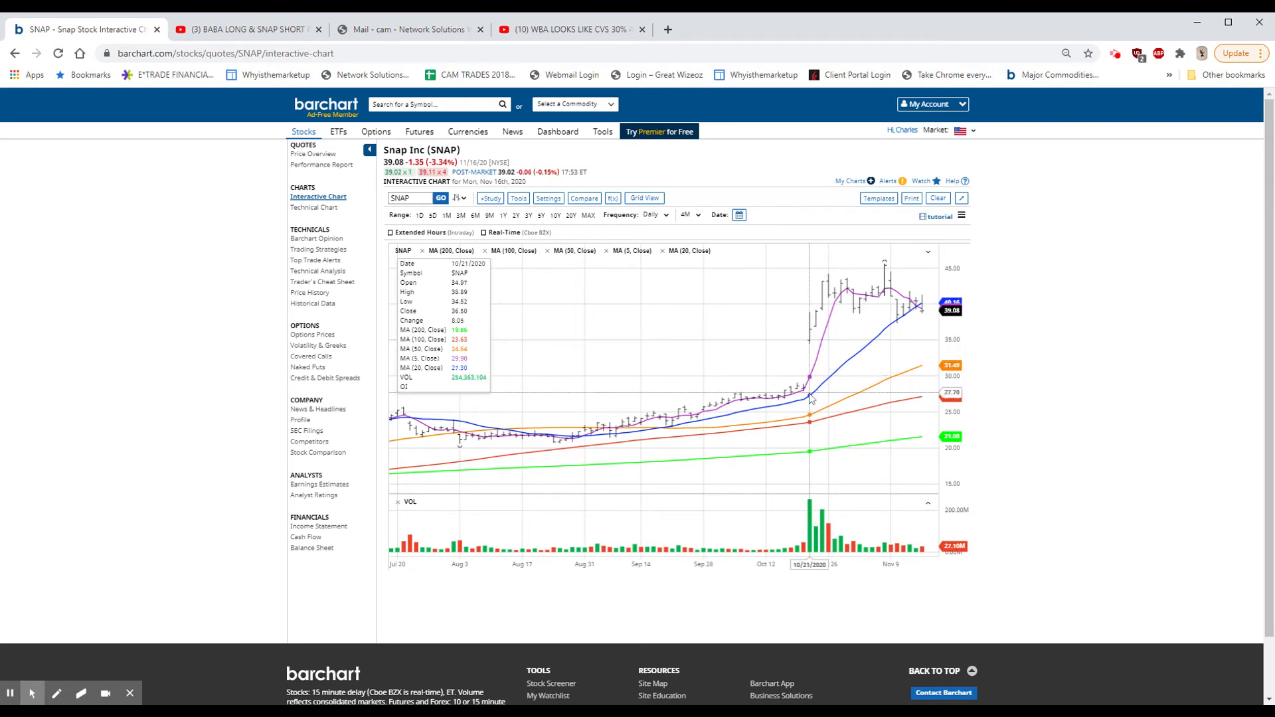
mouse_move(803, 398)
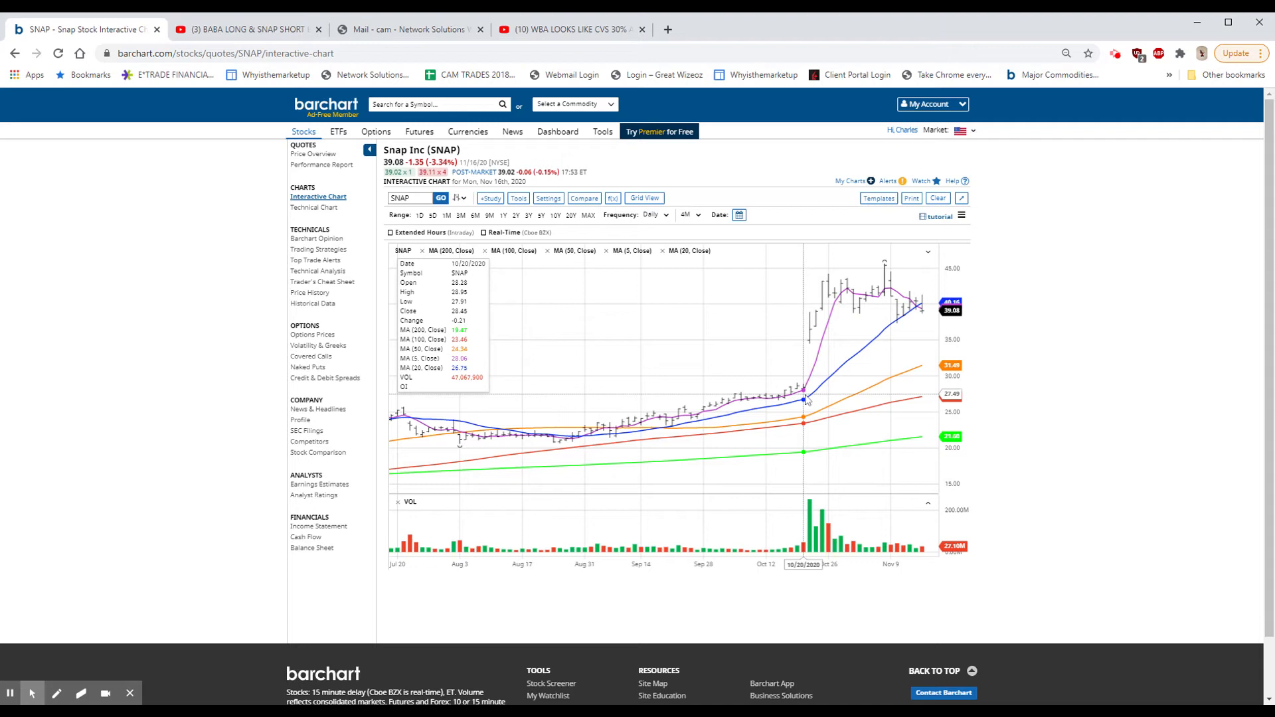
mouse_move(841, 336)
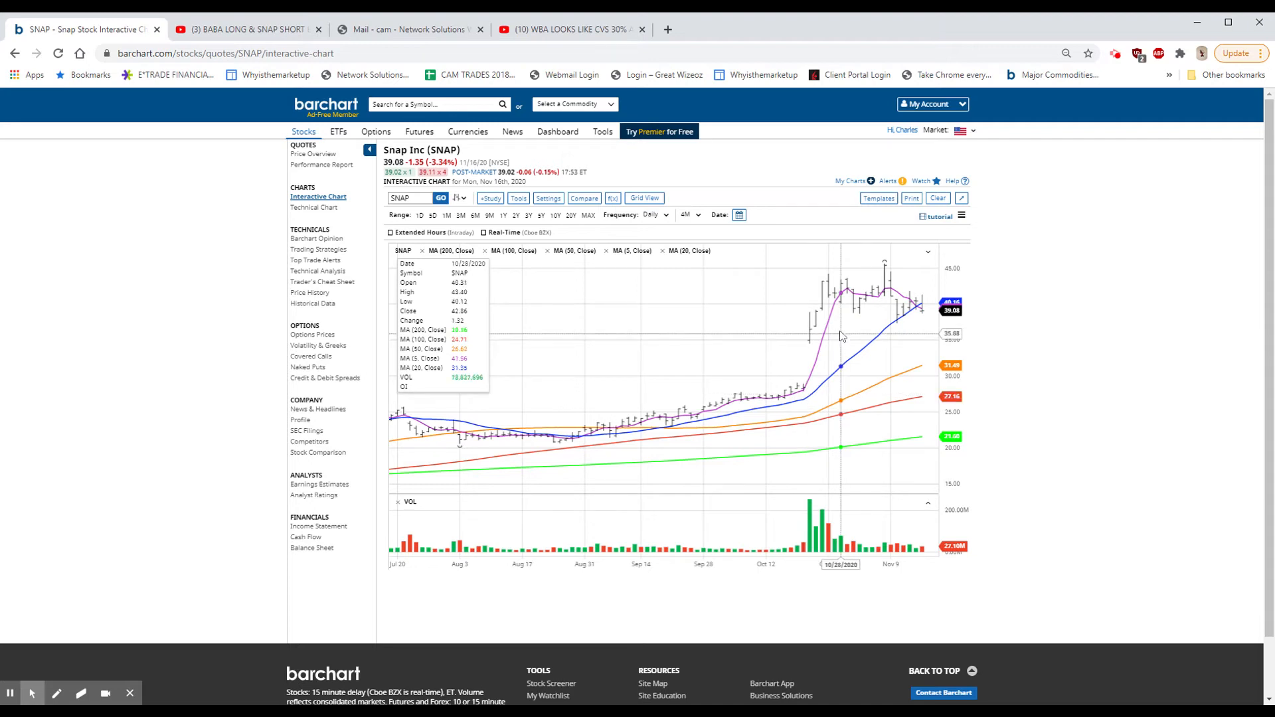
mouse_move(827, 295)
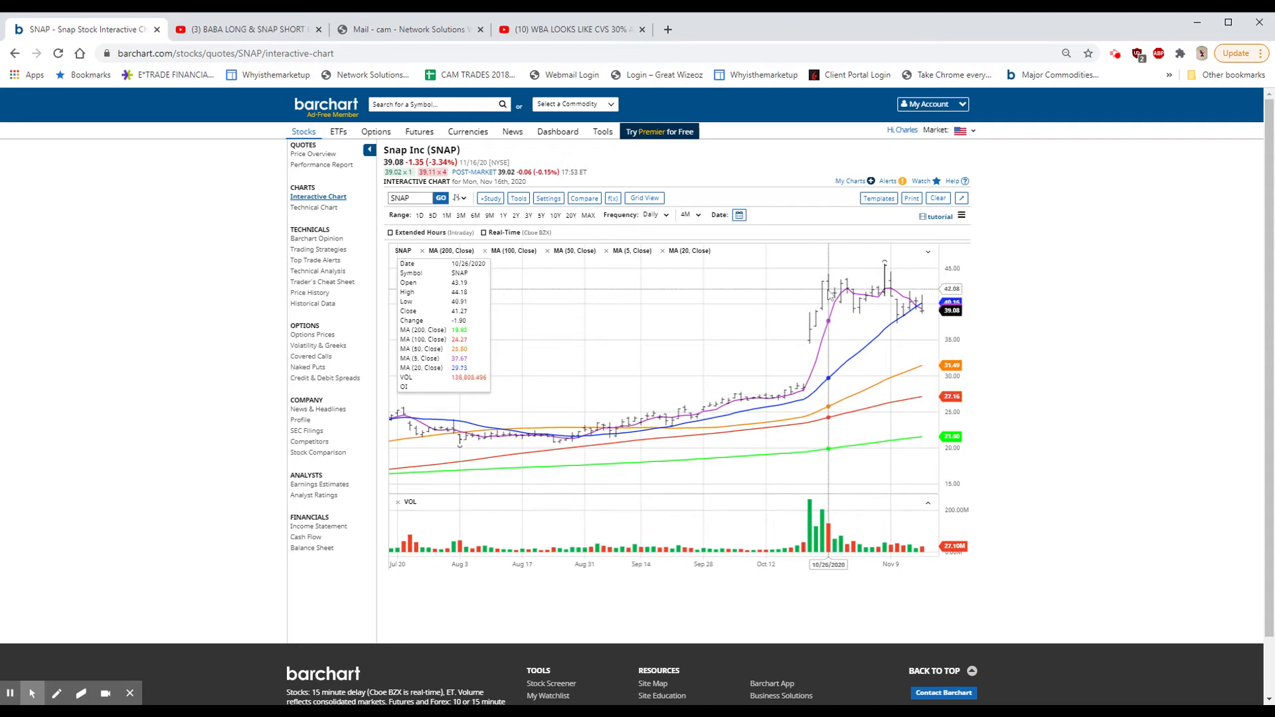
mouse_move(804, 337)
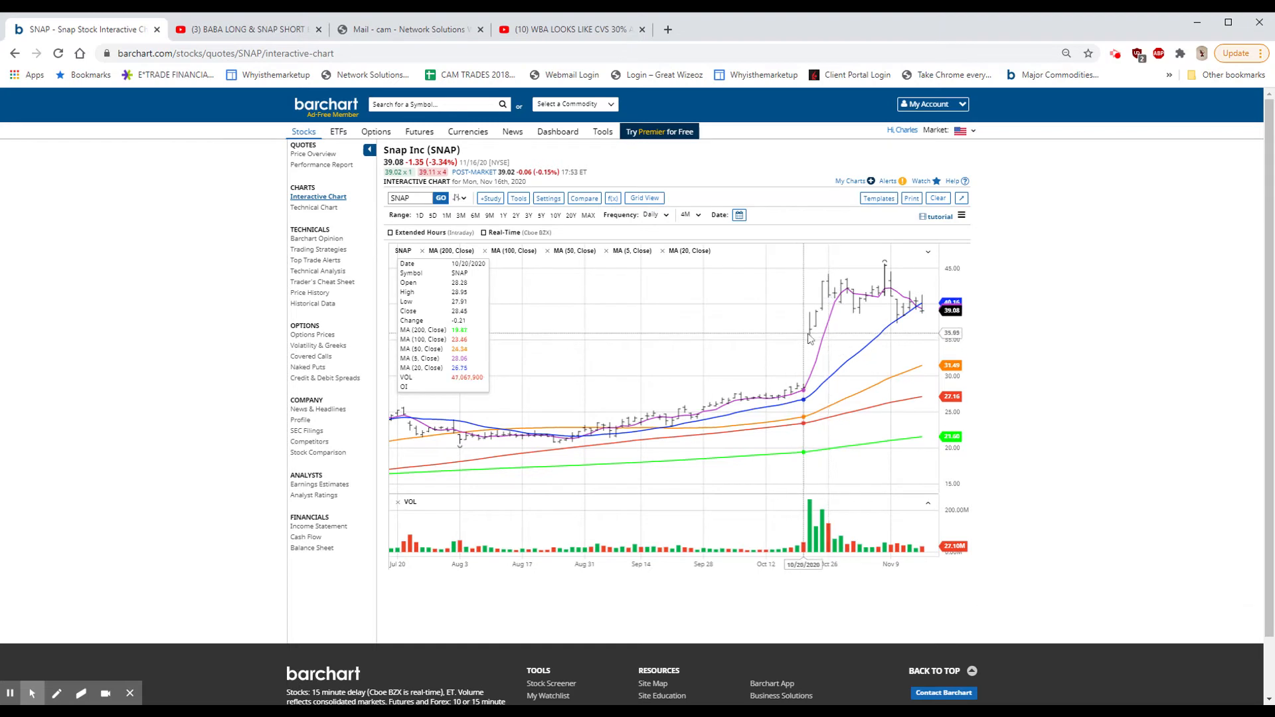
mouse_move(994, 251)
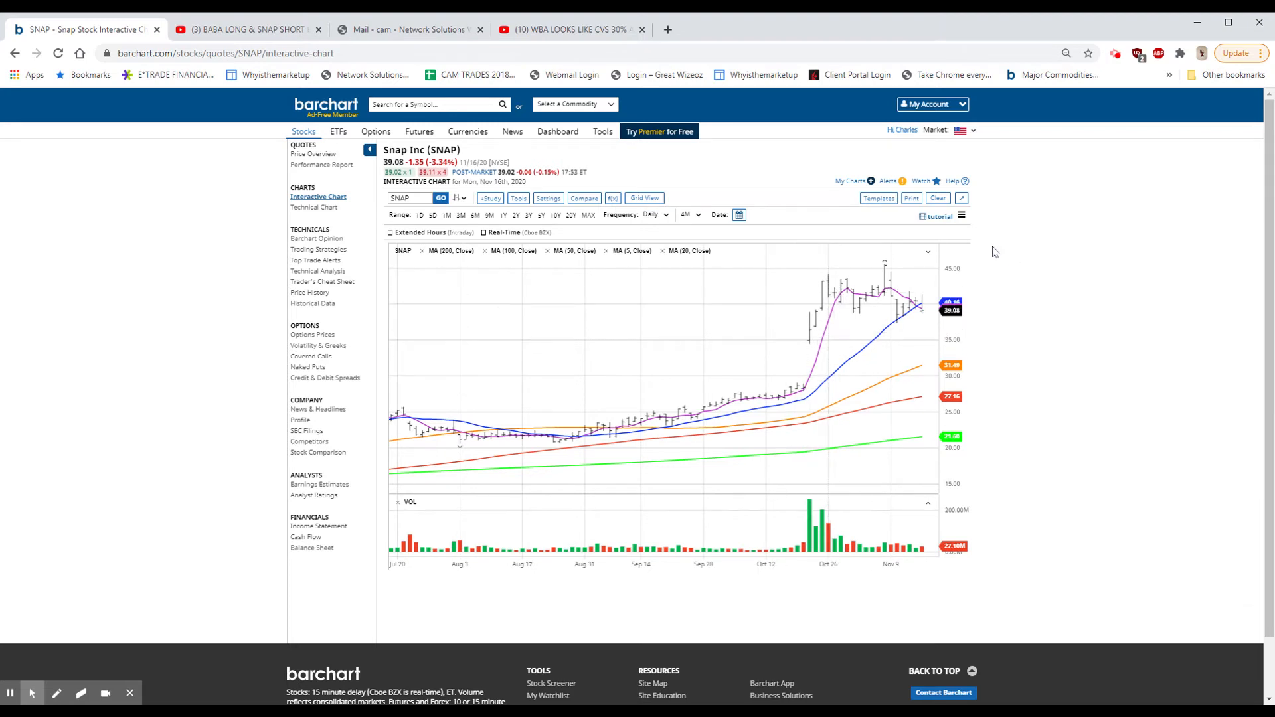
mouse_move(928, 340)
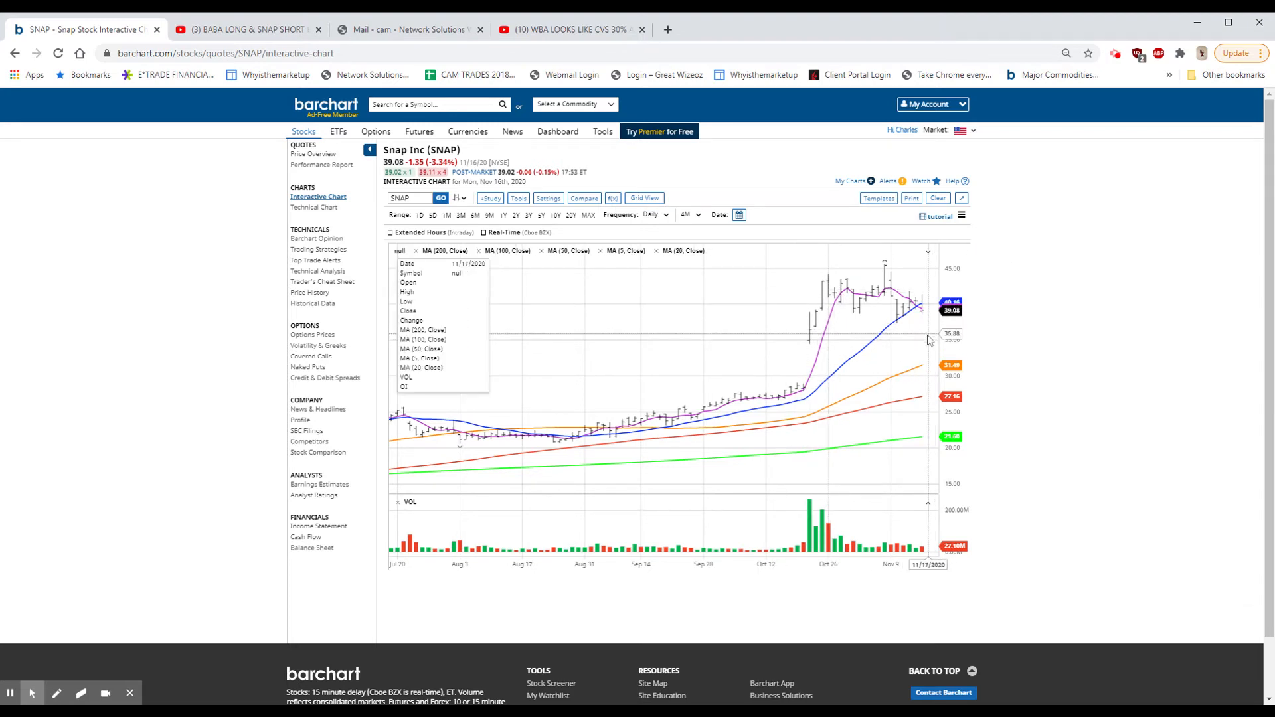
mouse_move(934, 346)
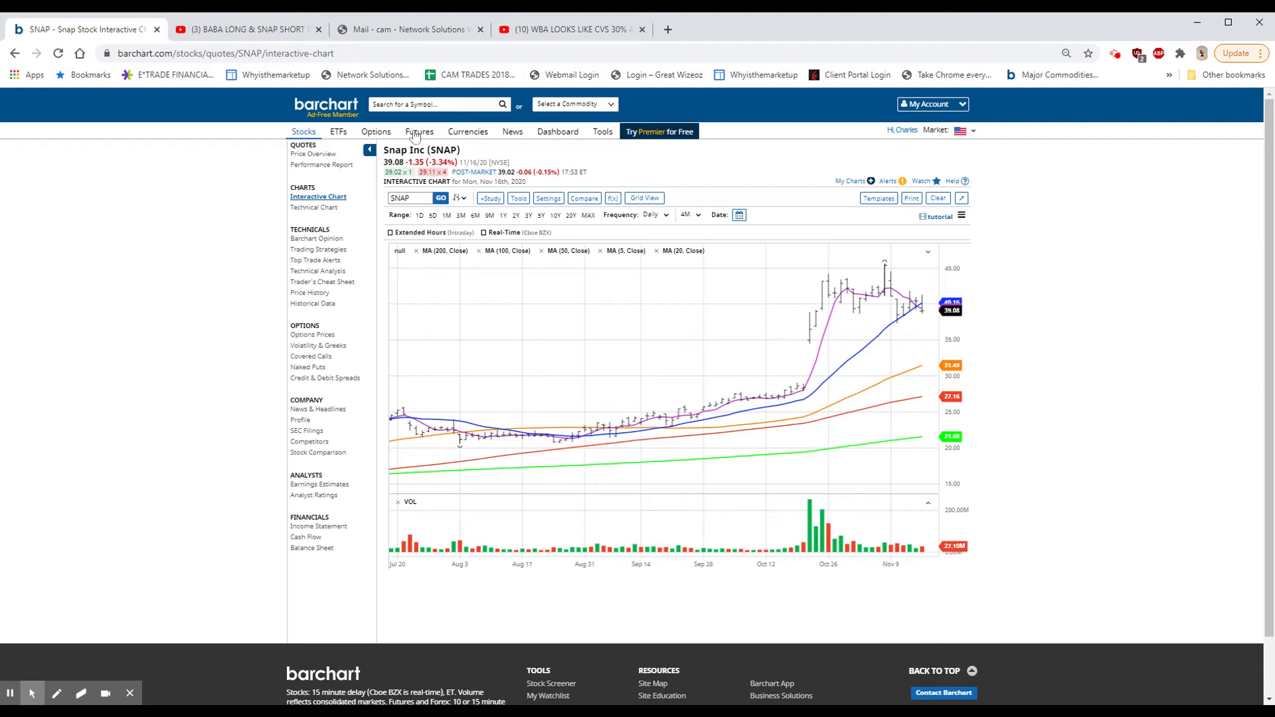
- Navigate Futures > Commodities Overview and bring up the Links menu on the Gold row
click(418, 131)
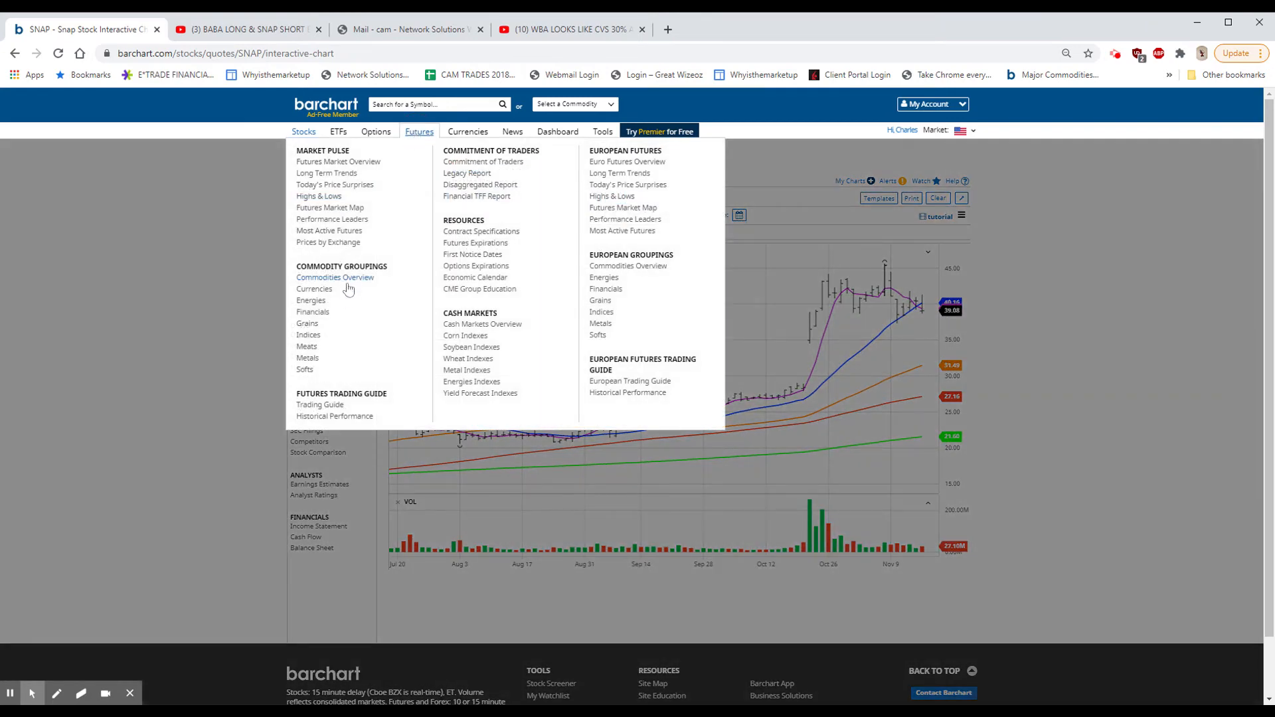
click(335, 277)
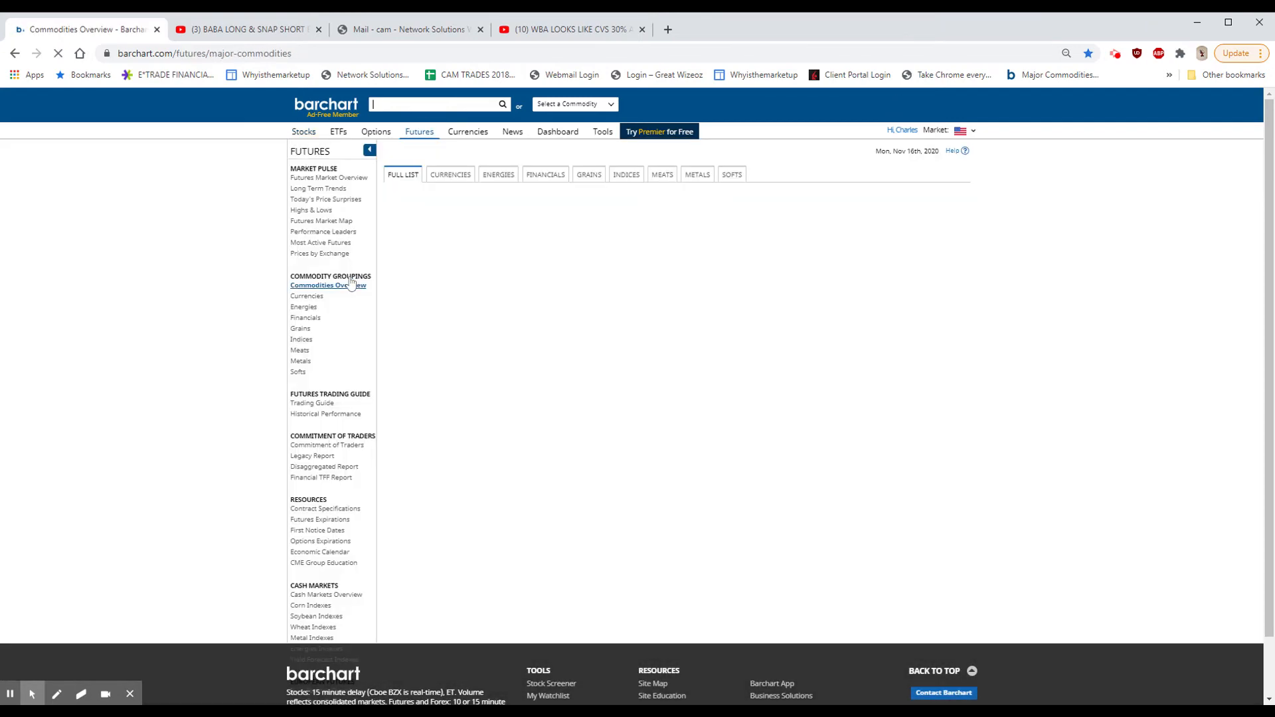
click(328, 284)
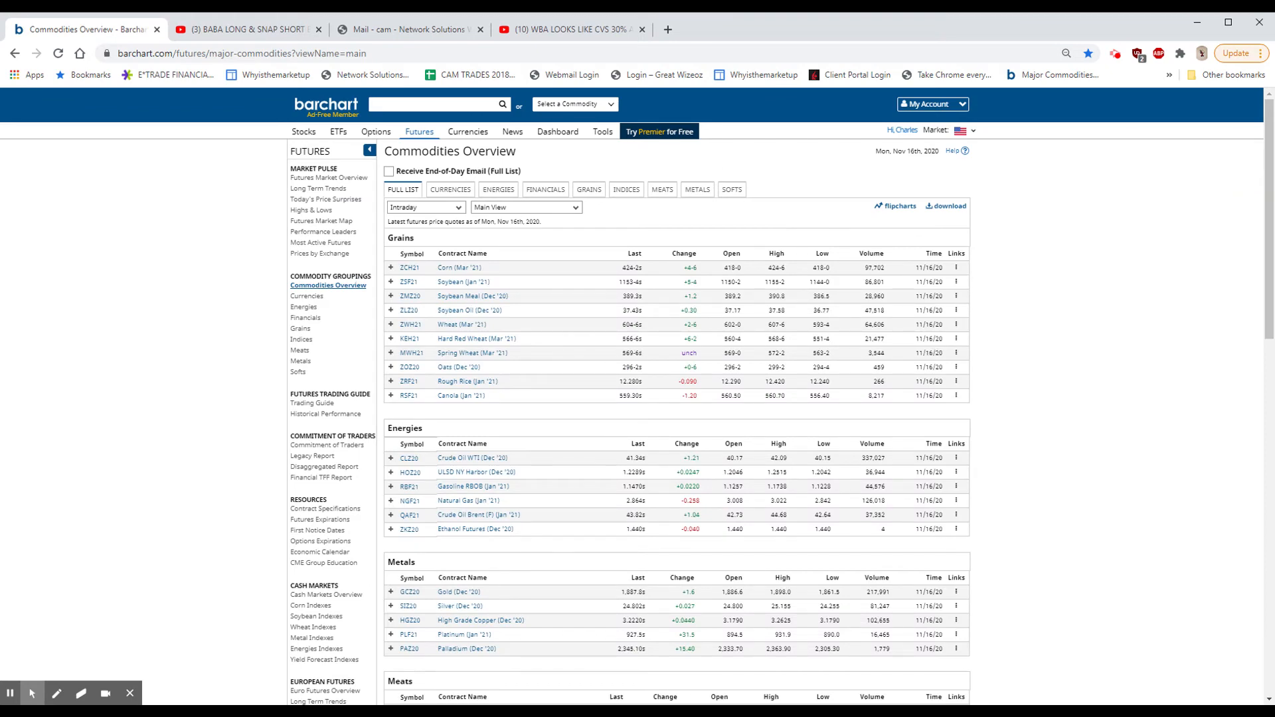
scroll(down, 3)
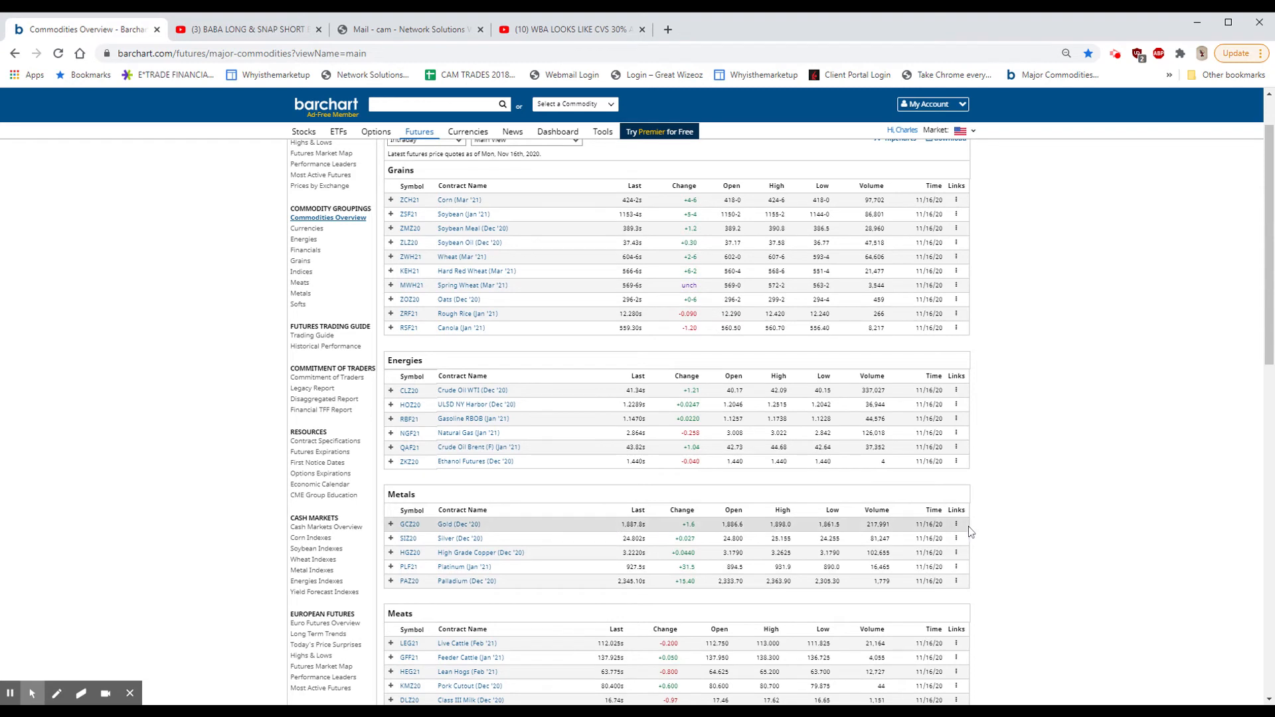
click(956, 523)
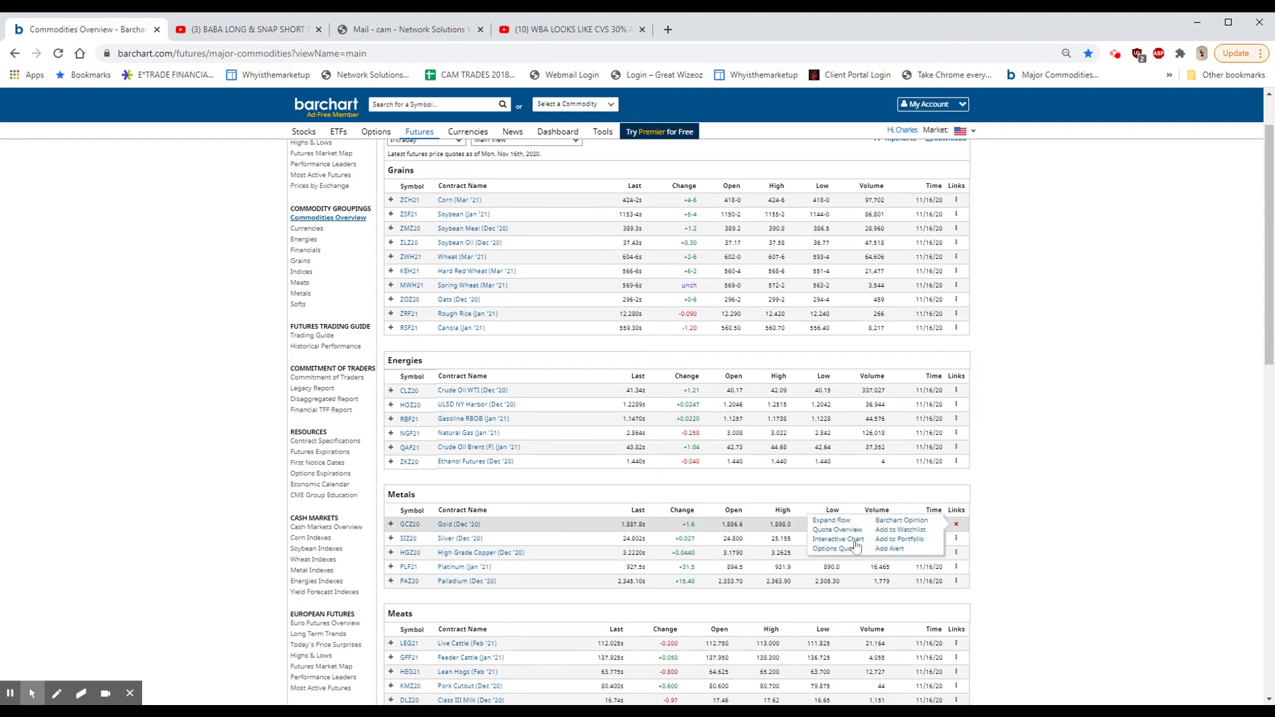
click(838, 539)
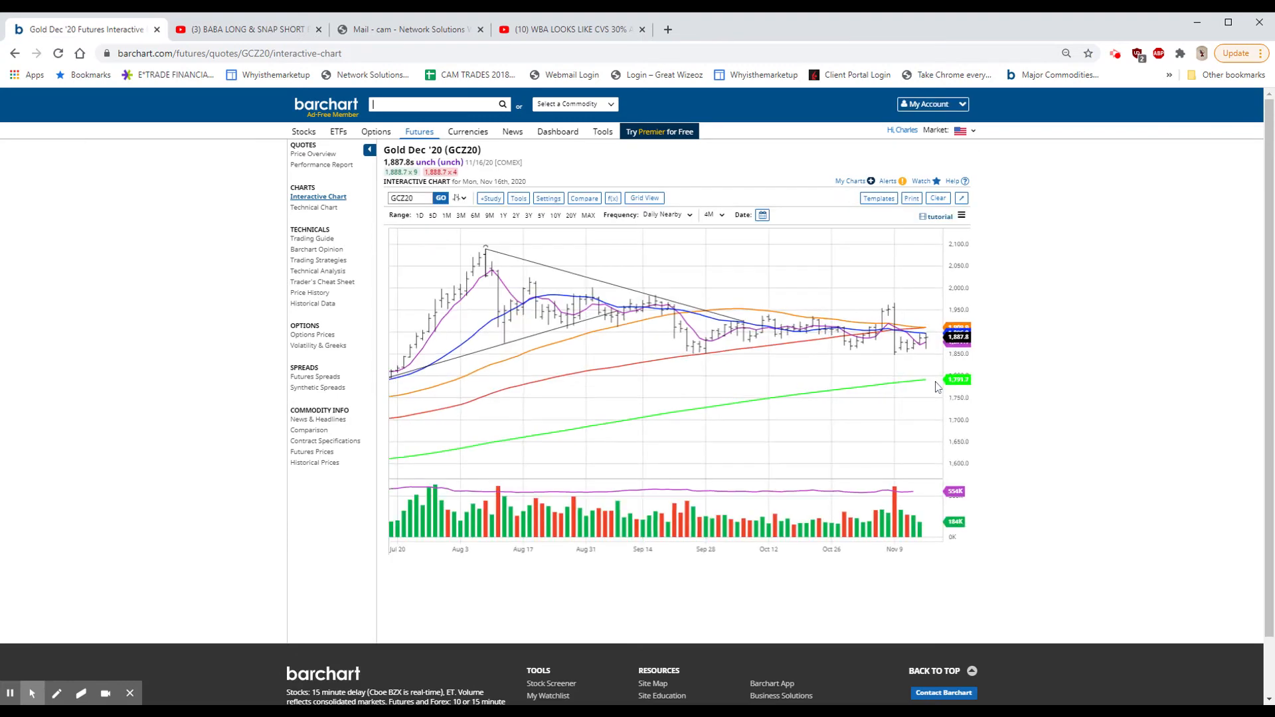
mouse_move(930, 366)
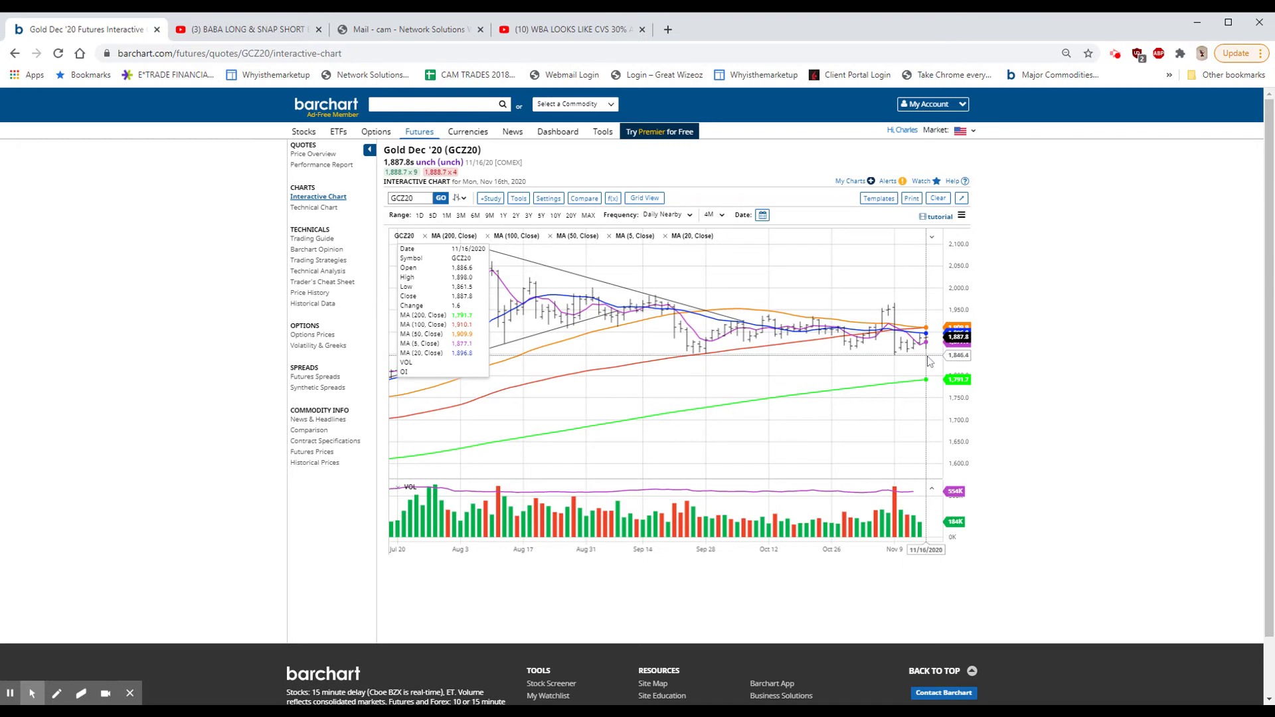
click(435, 103)
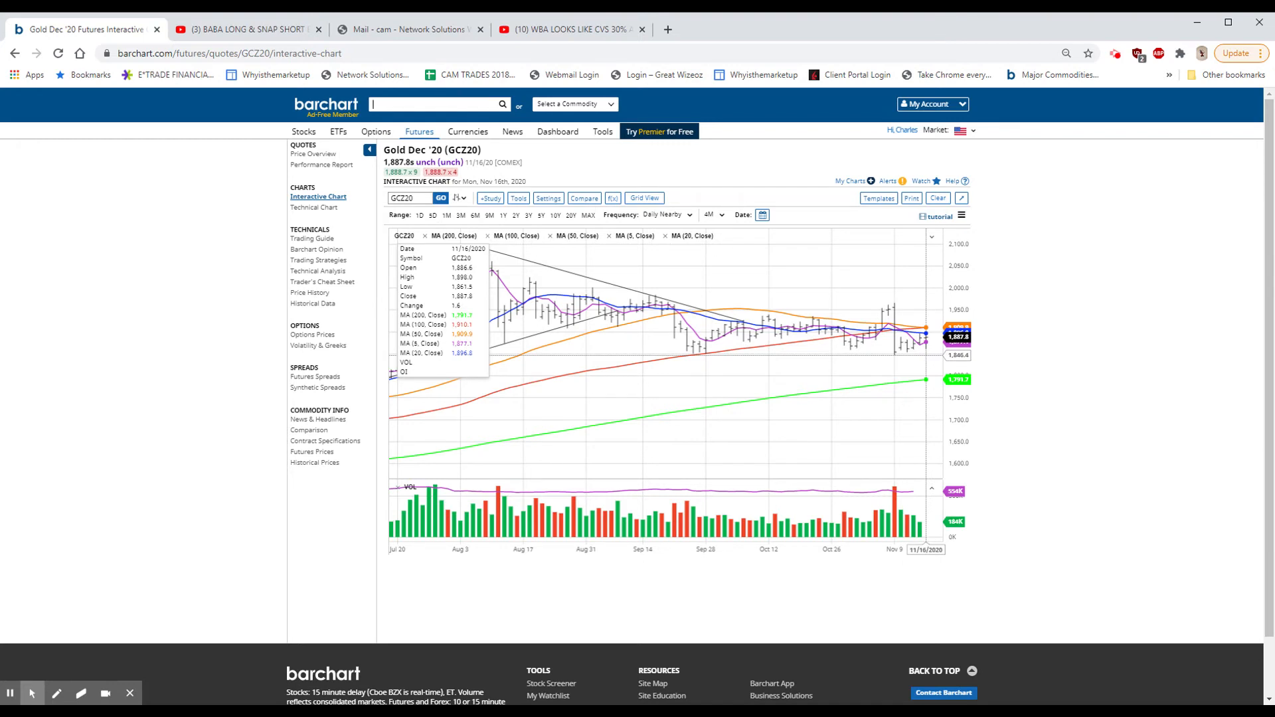
mouse_move(1114, 198)
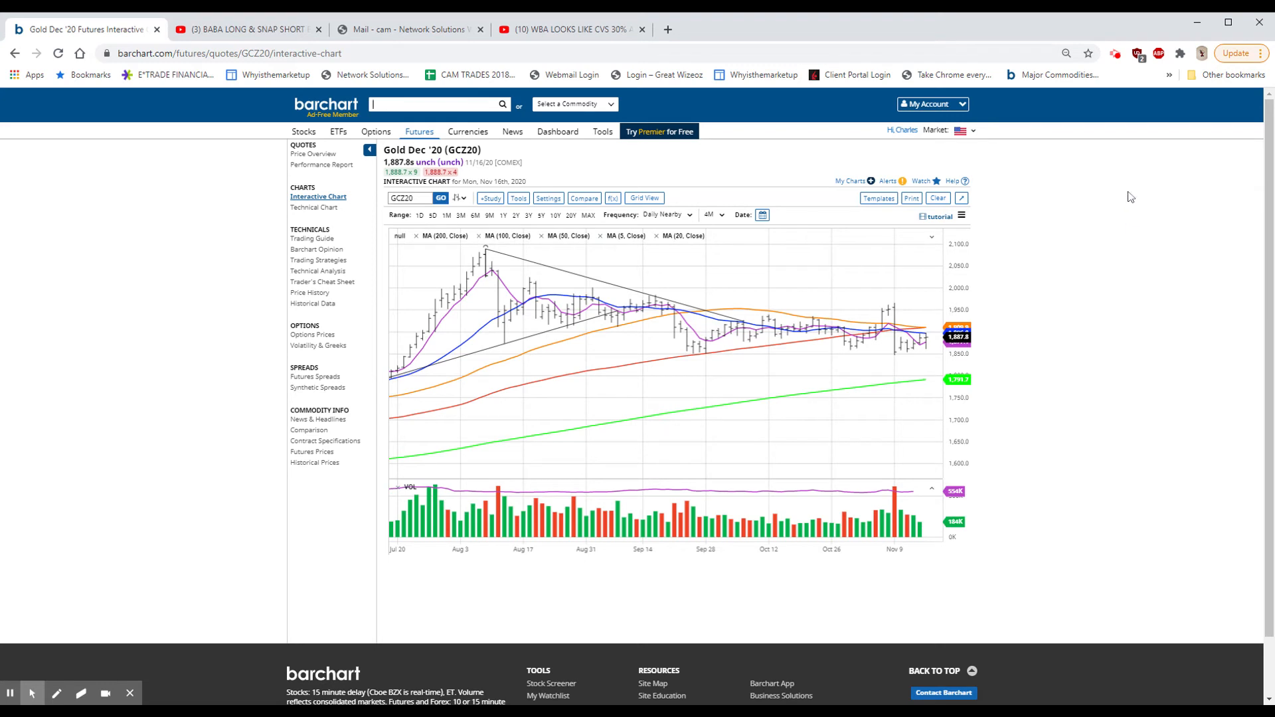
mouse_move(861, 372)
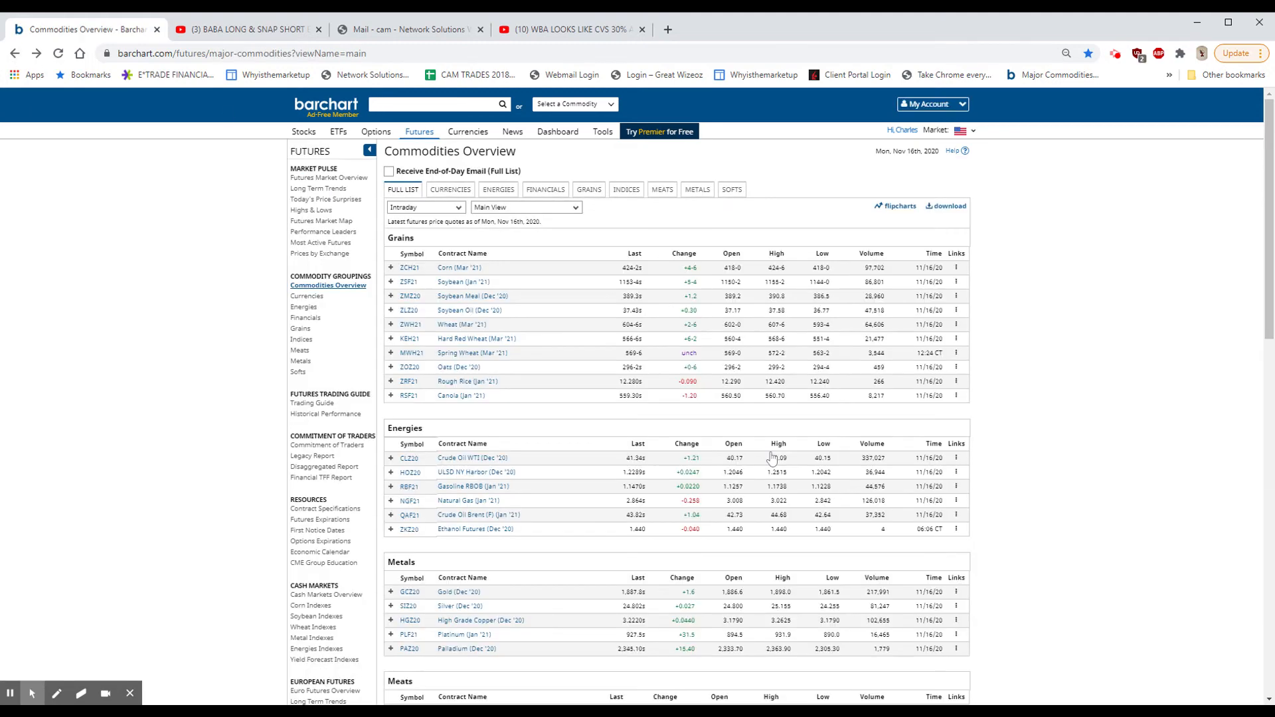
scroll(down, 3)
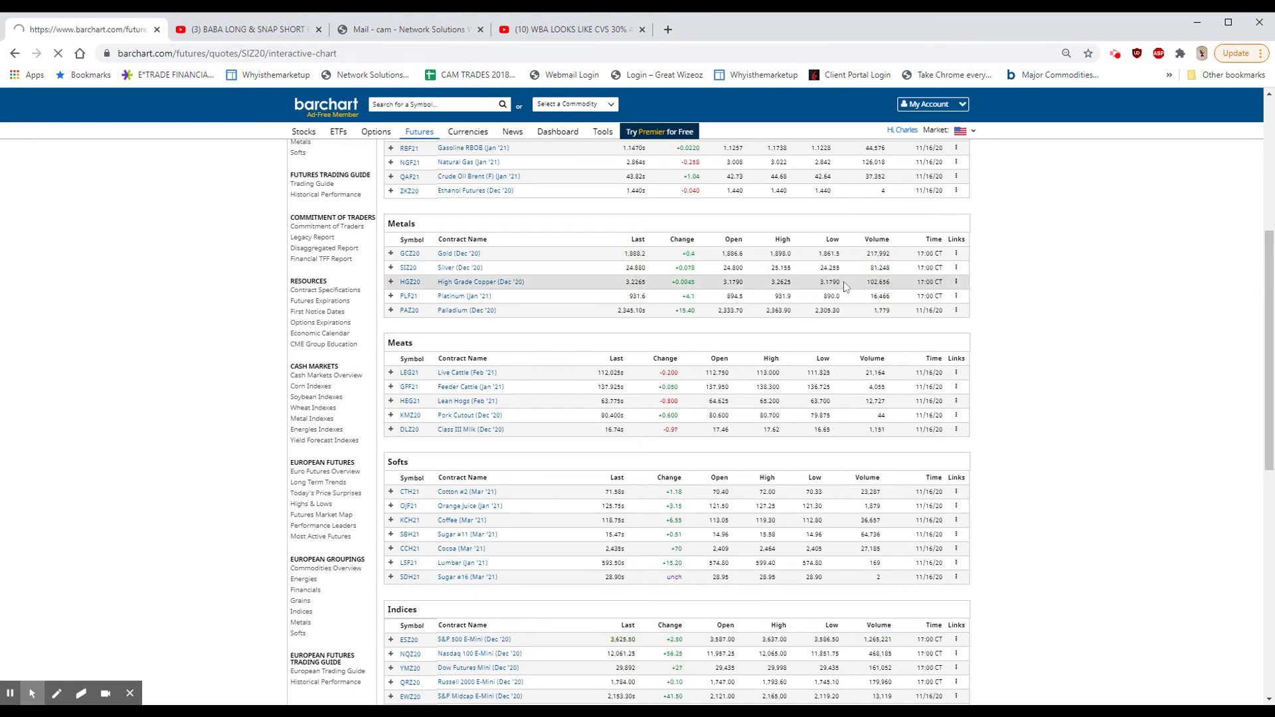
click(460, 266)
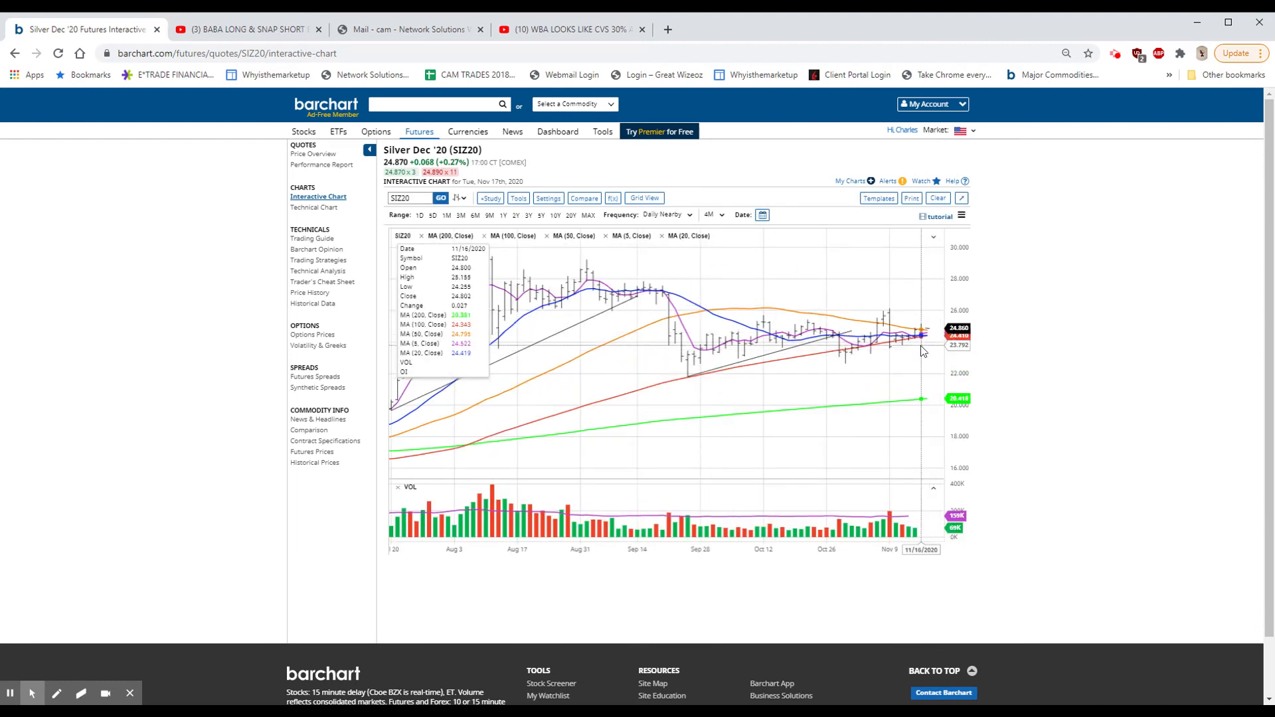
mouse_move(865, 353)
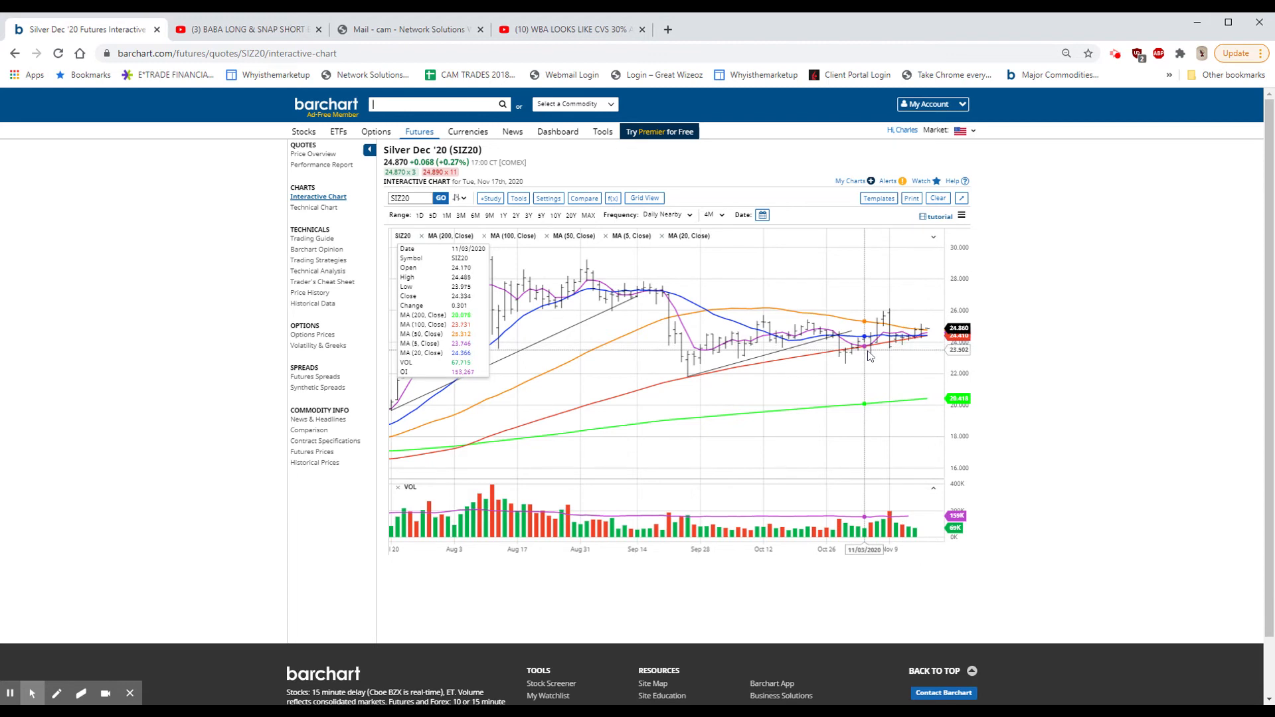
mouse_move(871, 349)
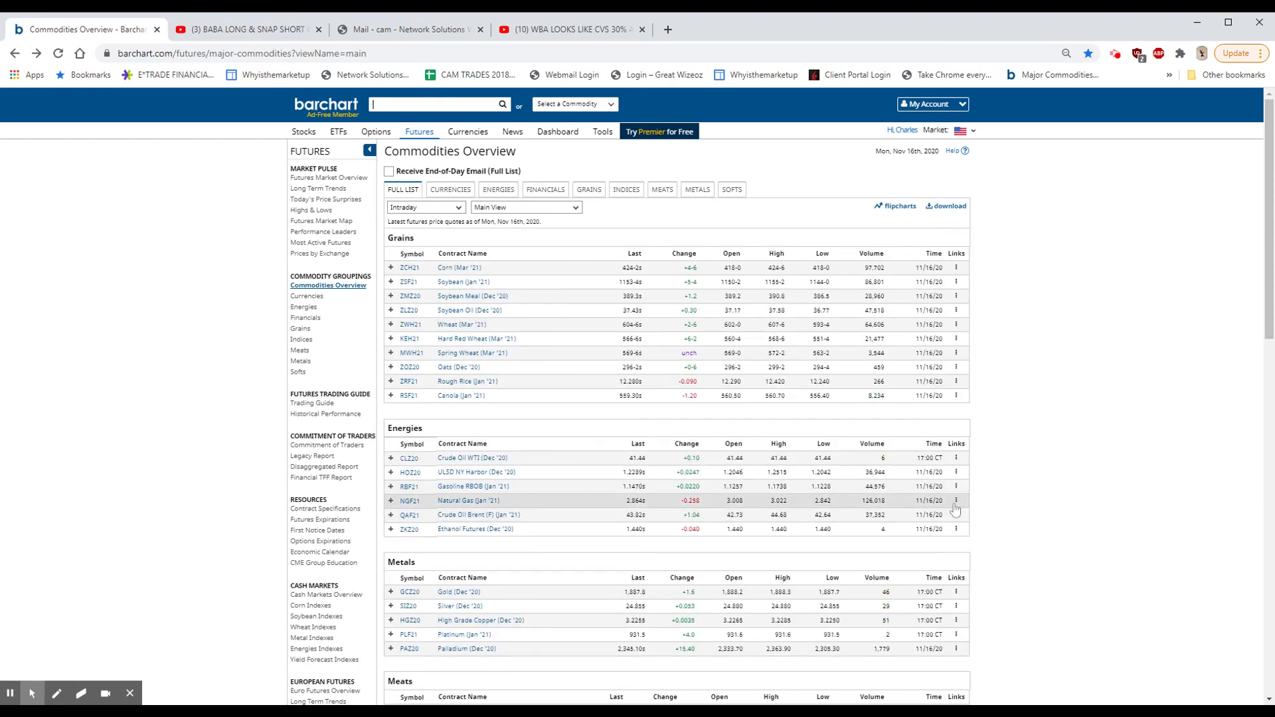
click(956, 501)
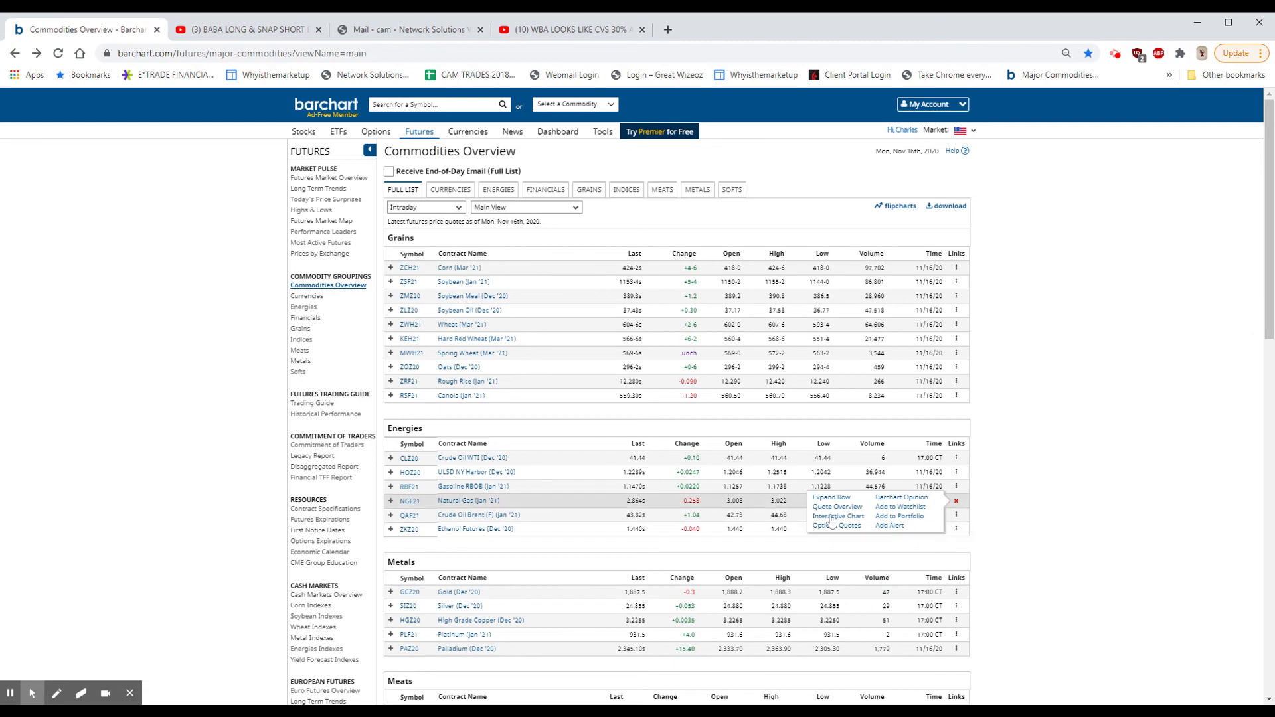
click(835, 516)
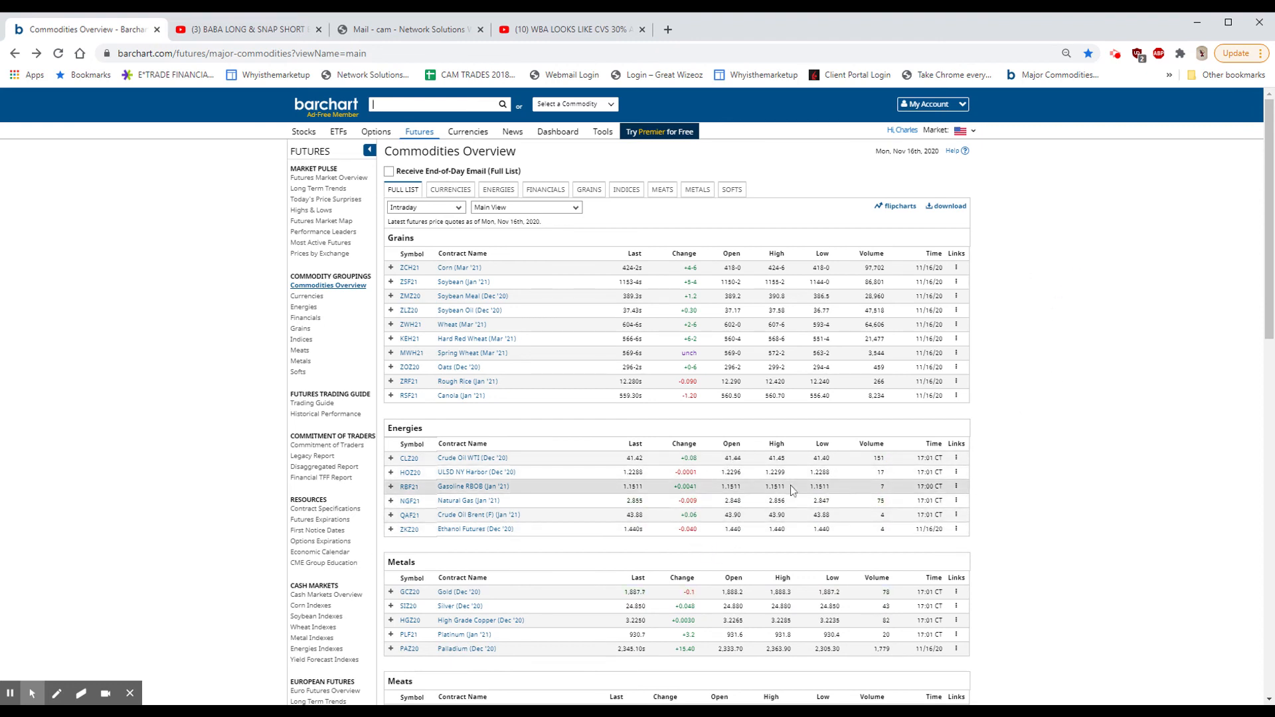
scroll(down, 3)
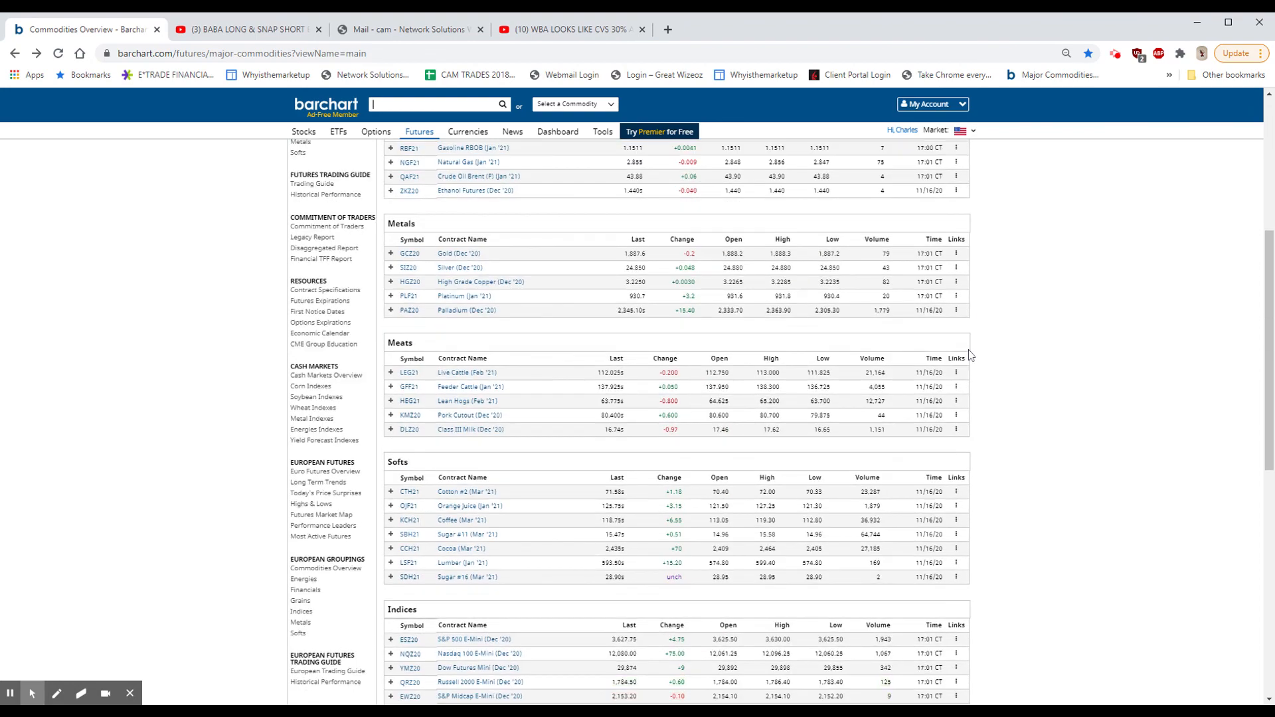
scroll(down, 3)
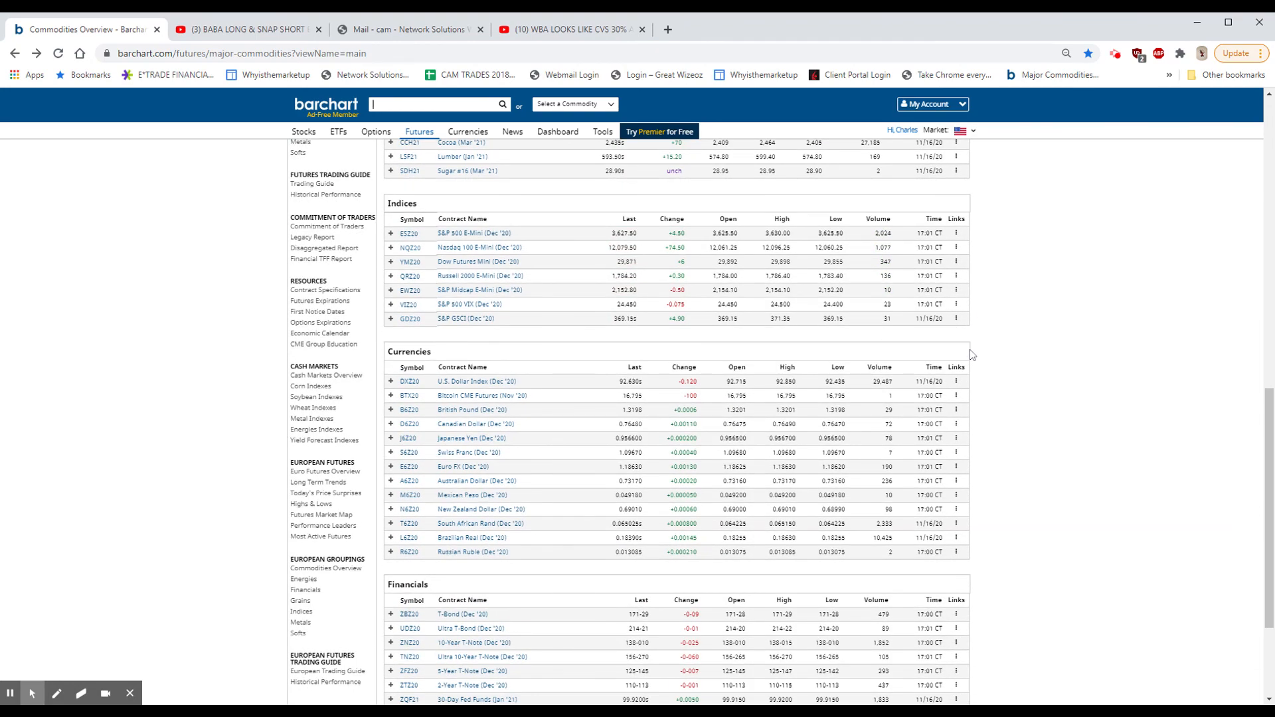
scroll(down, 3)
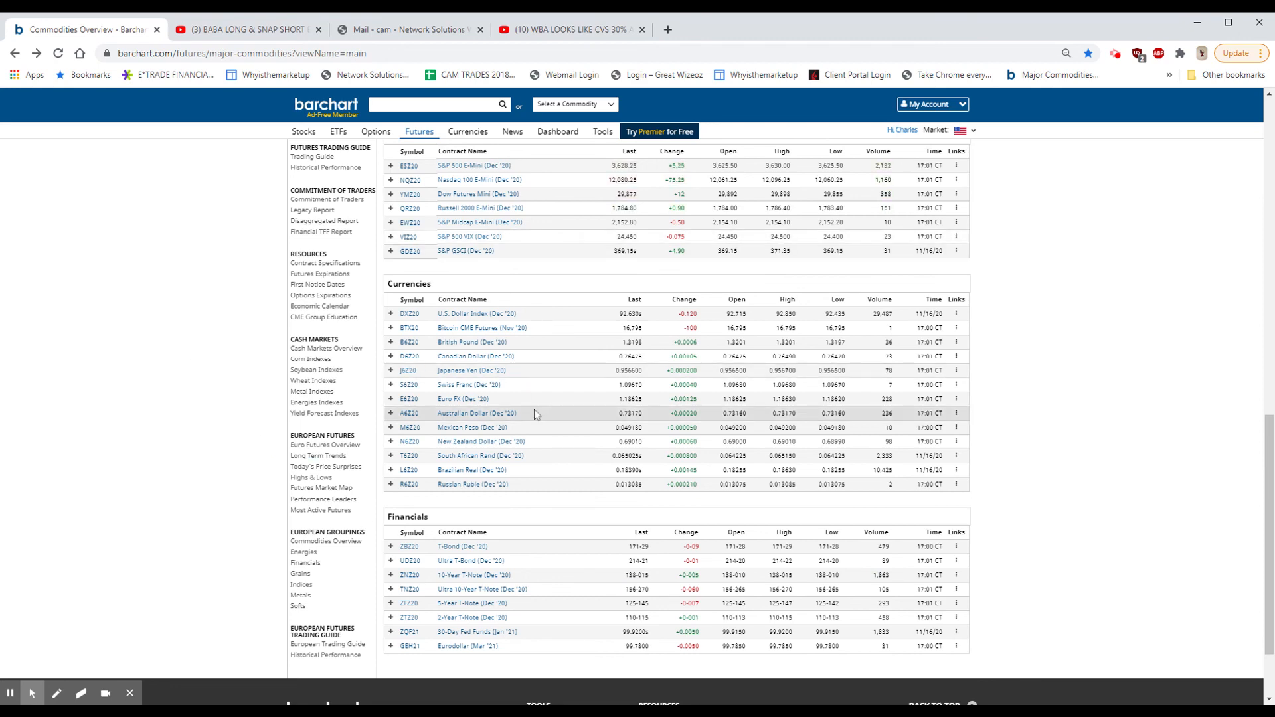
scroll(up, 3)
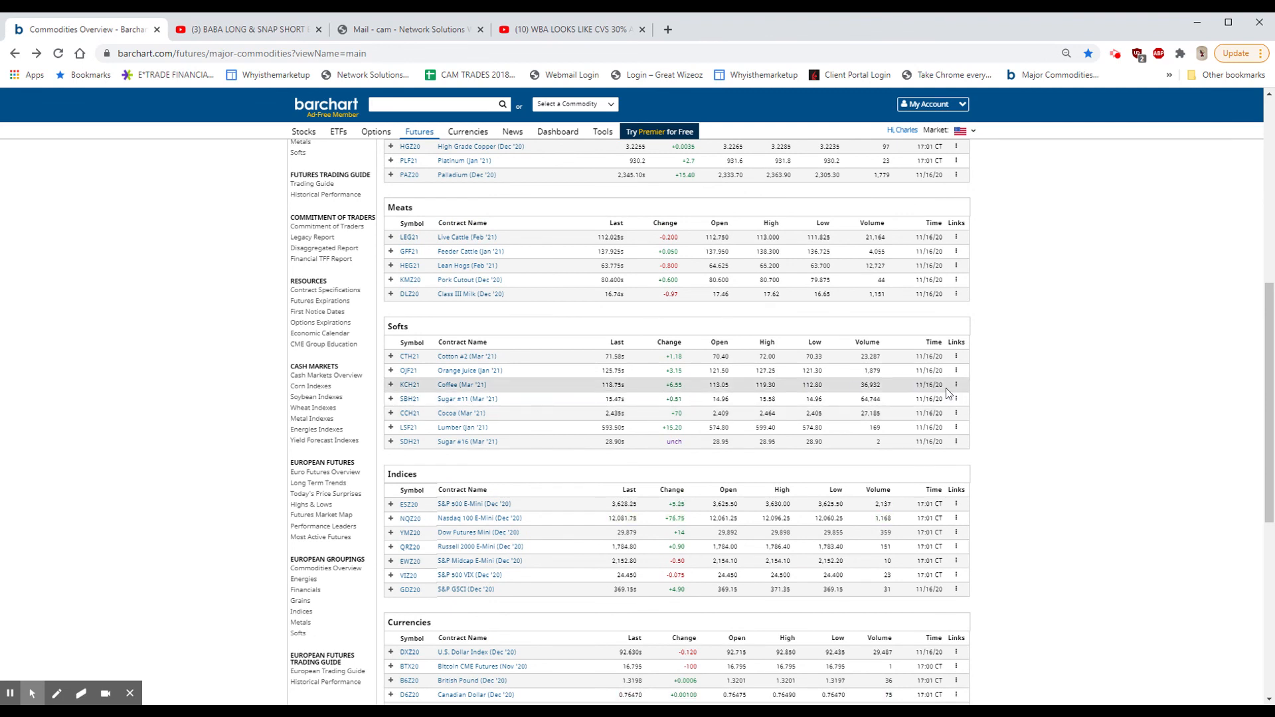
- Open the Coffee Mar '21 (KCH21) interactive chart from its Links menu and inspect sessions
click(957, 384)
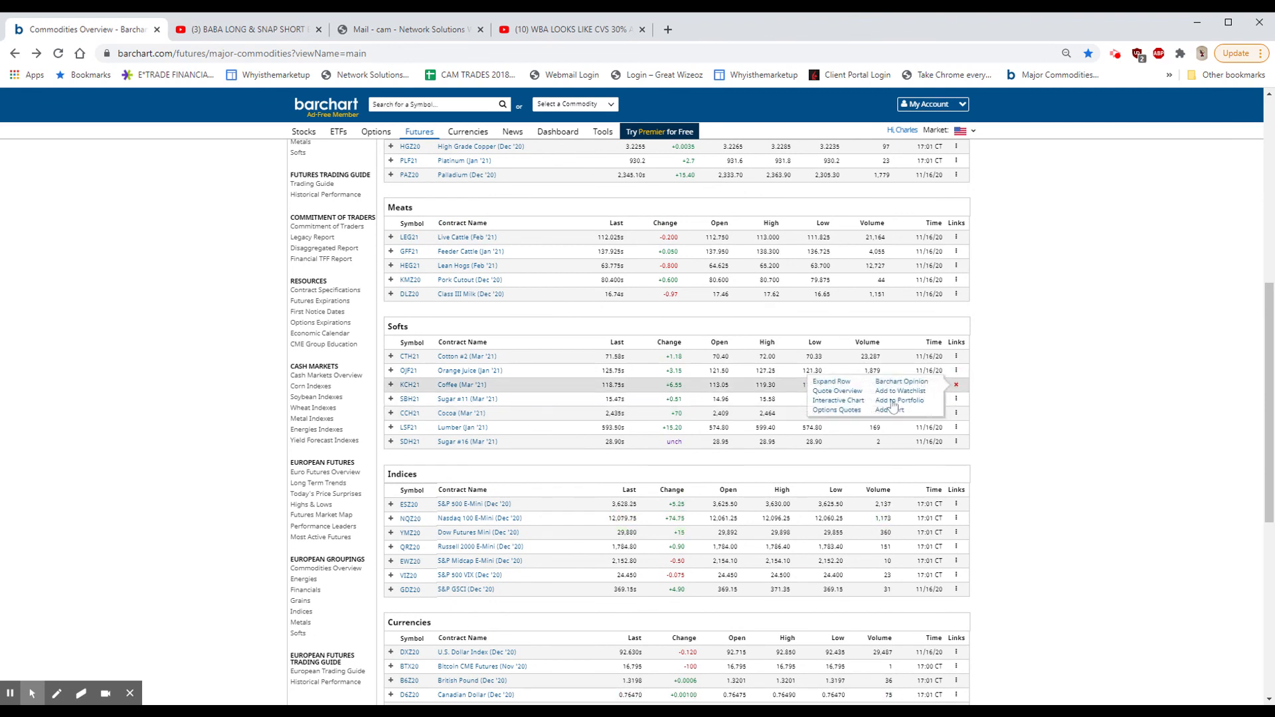
click(838, 400)
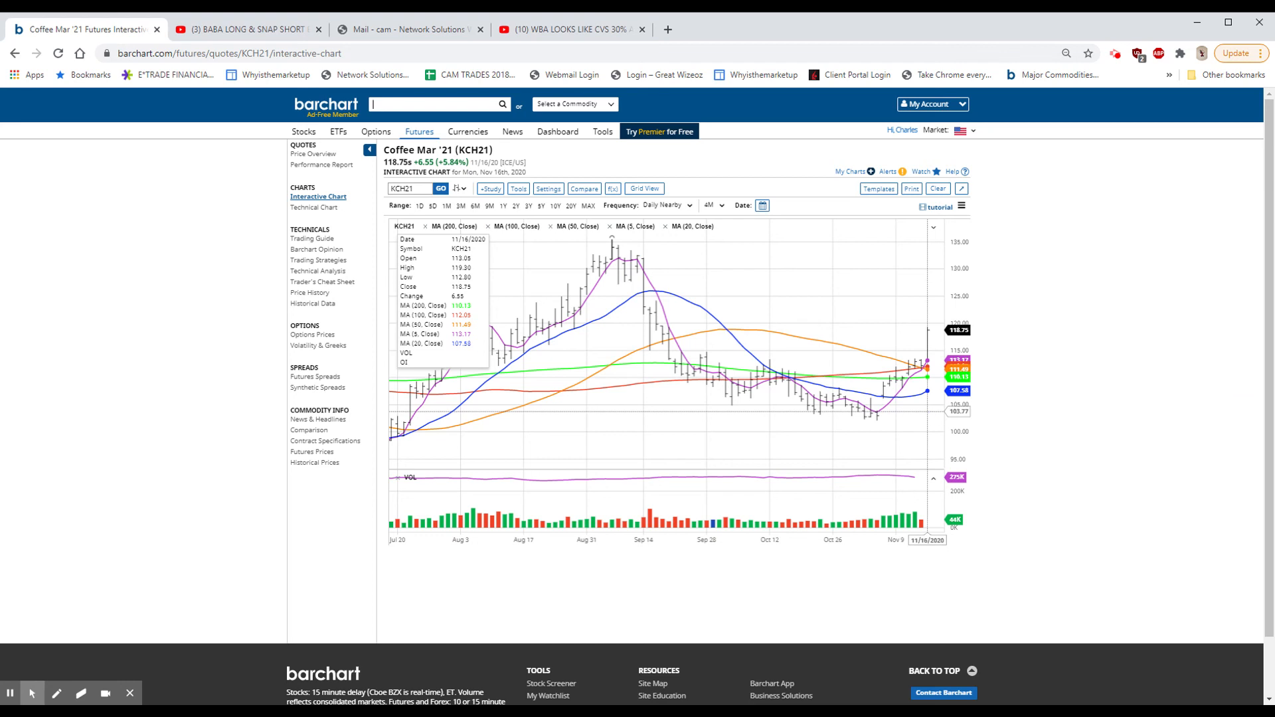
mouse_move(932, 351)
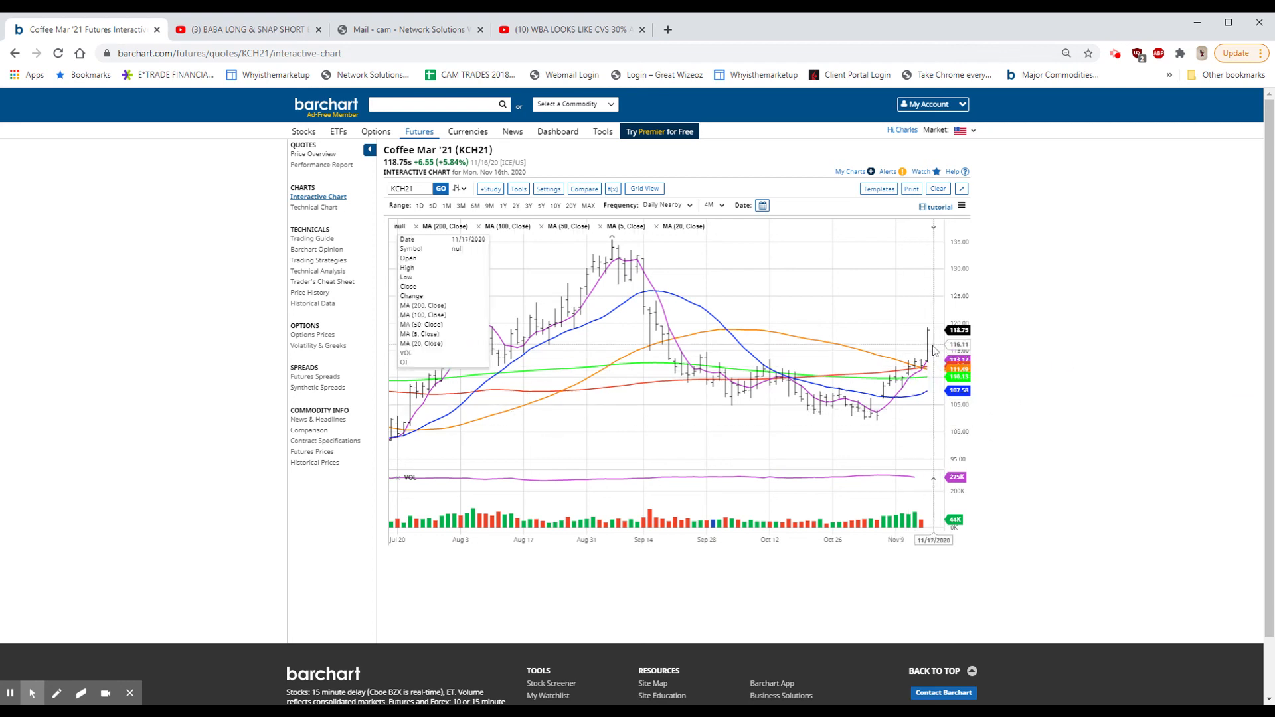
mouse_move(927, 332)
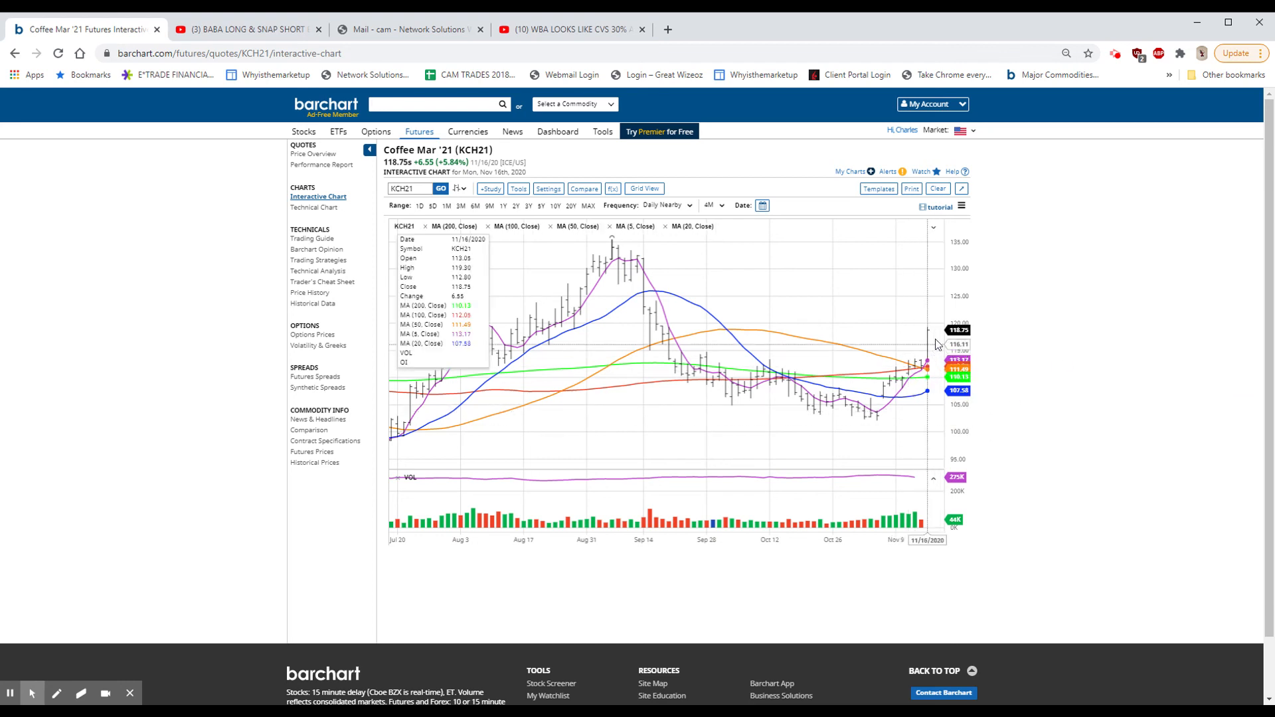
mouse_move(802, 471)
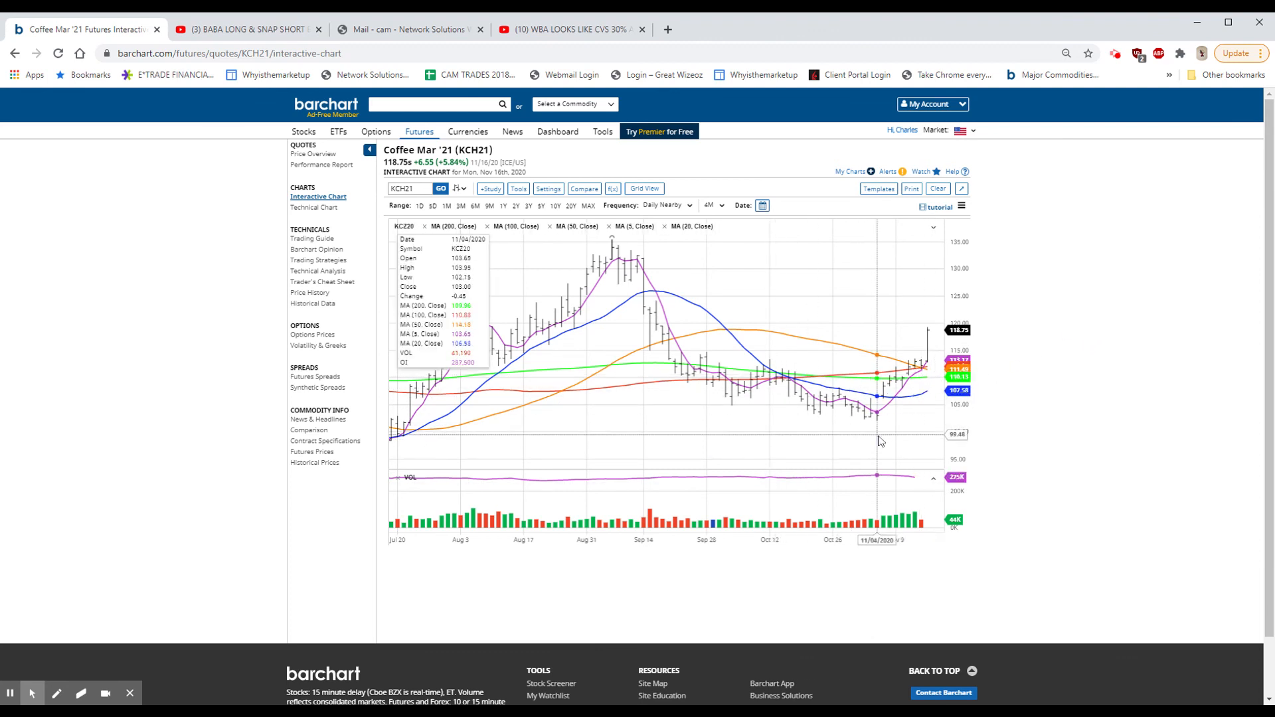
mouse_move(770, 380)
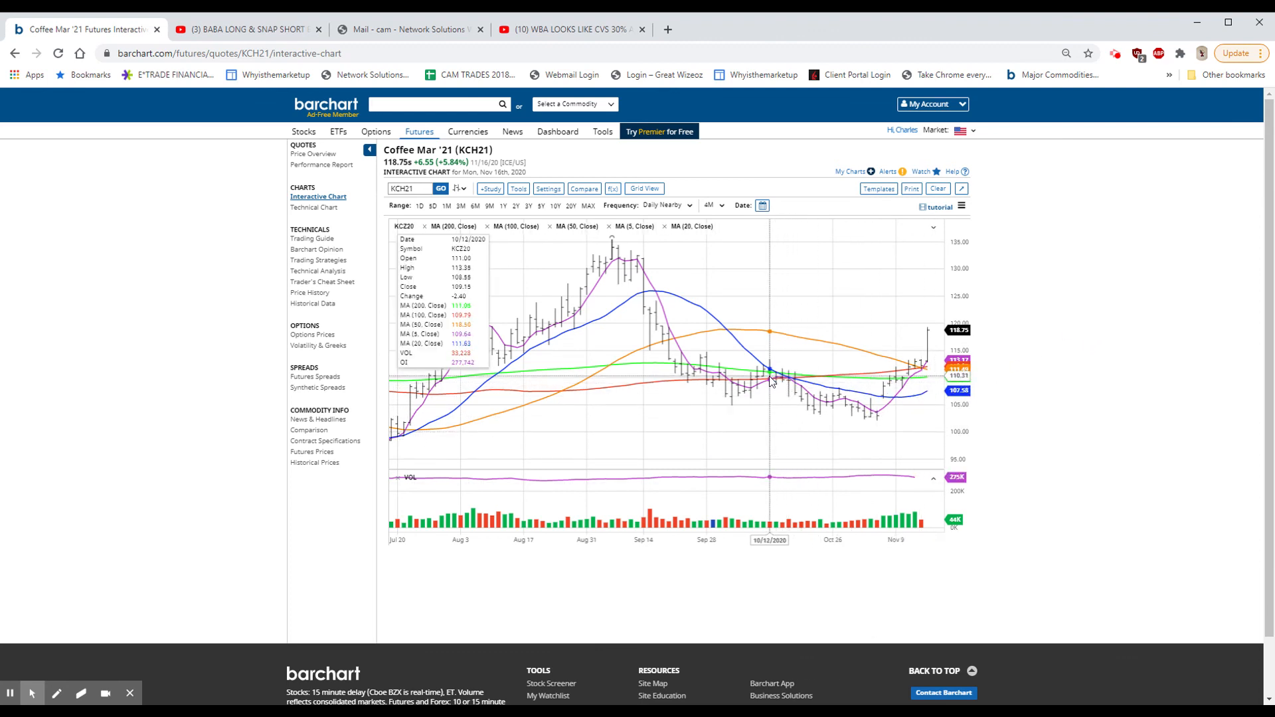
mouse_move(763, 378)
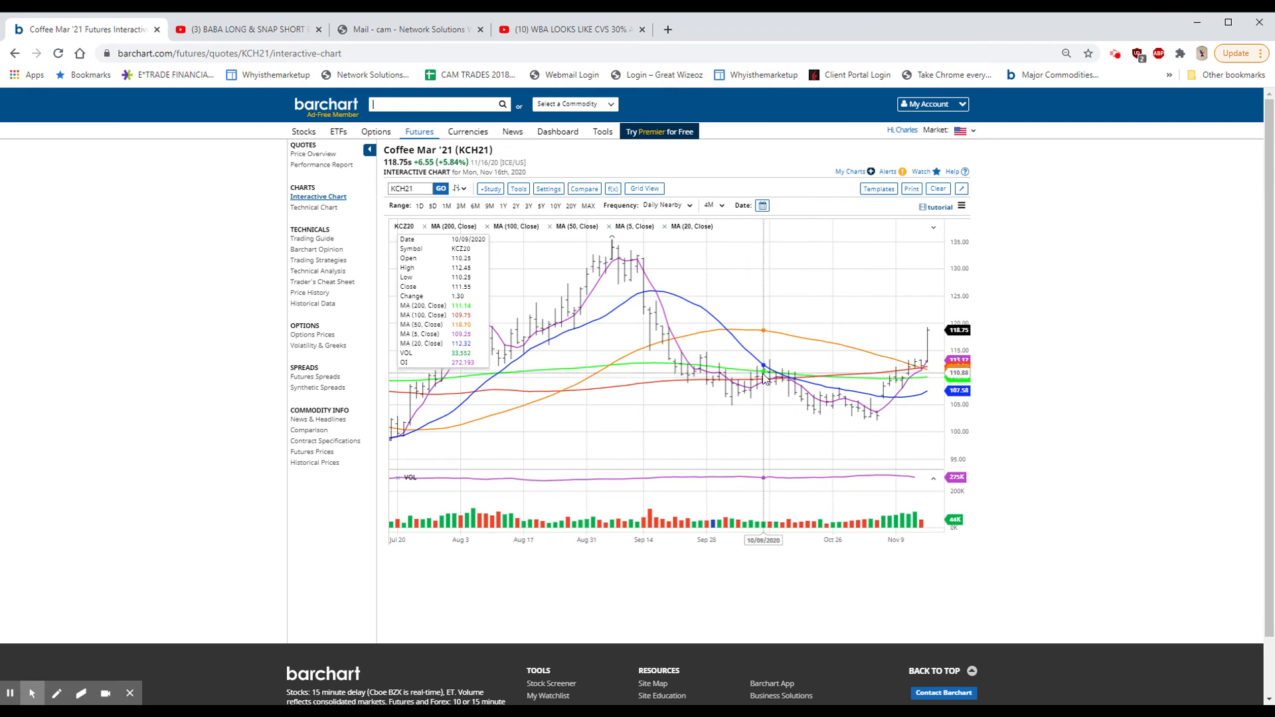
mouse_move(792, 379)
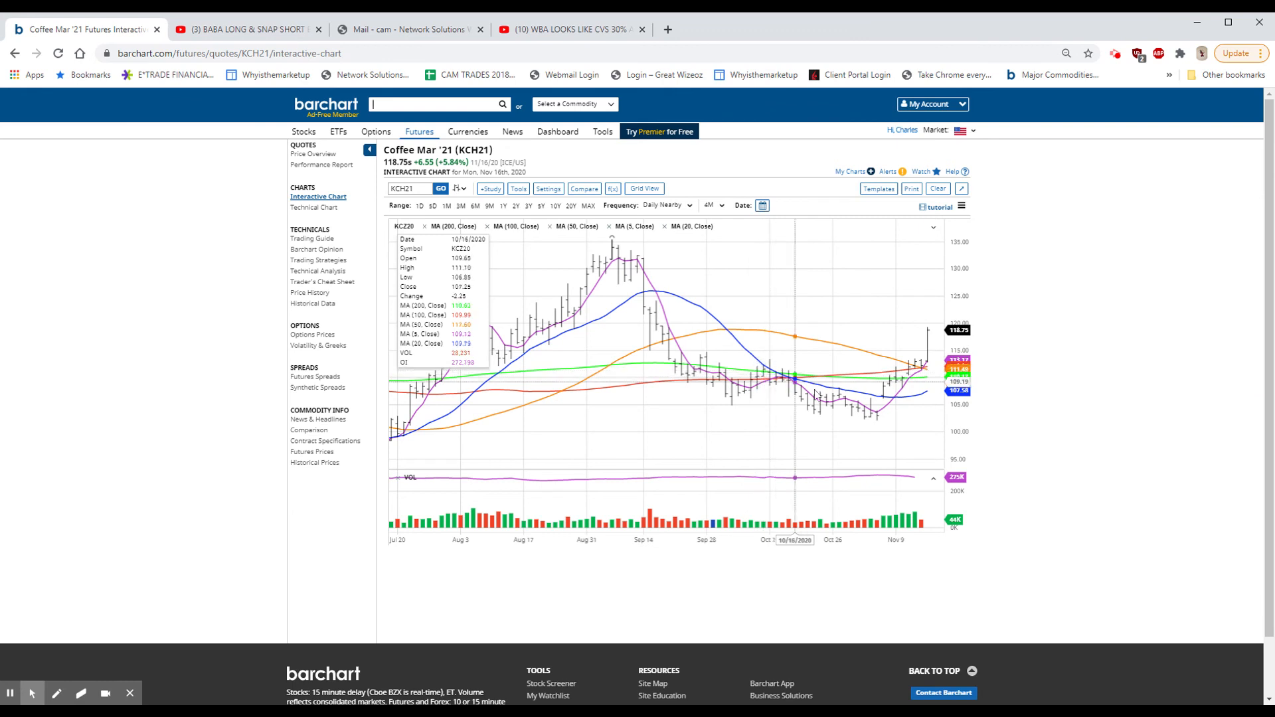
mouse_move(926, 411)
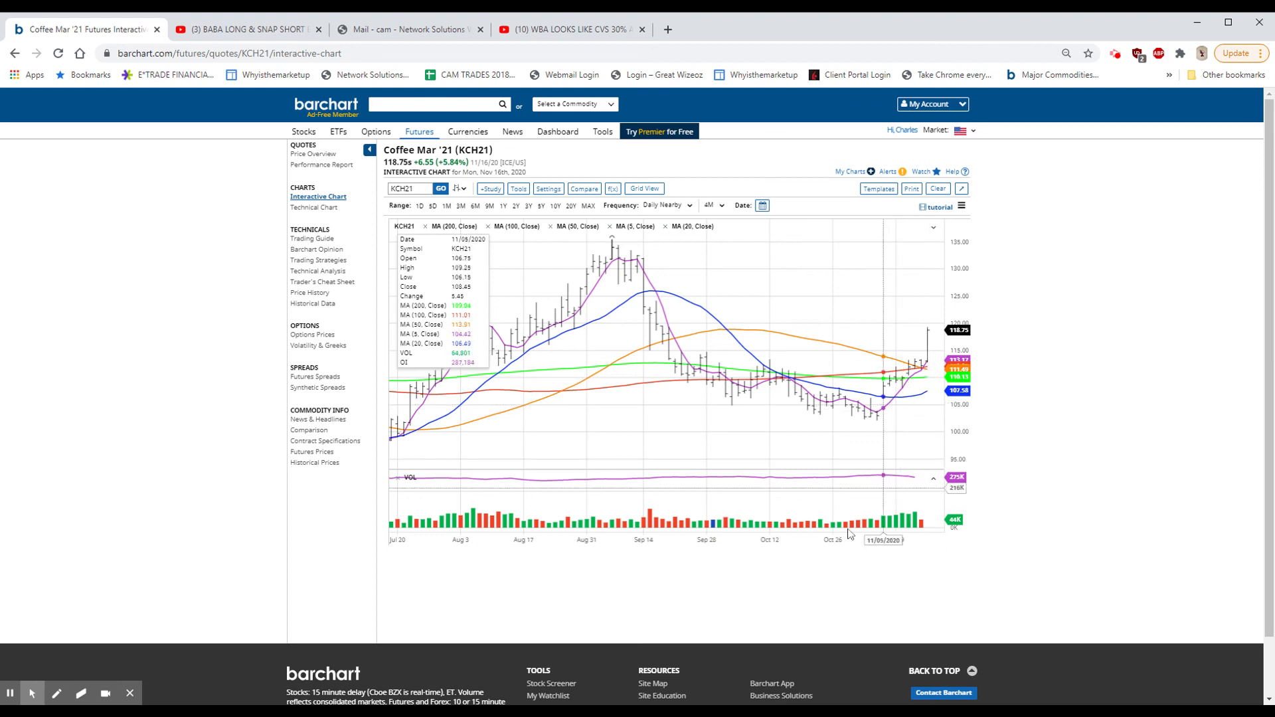
mouse_move(769, 687)
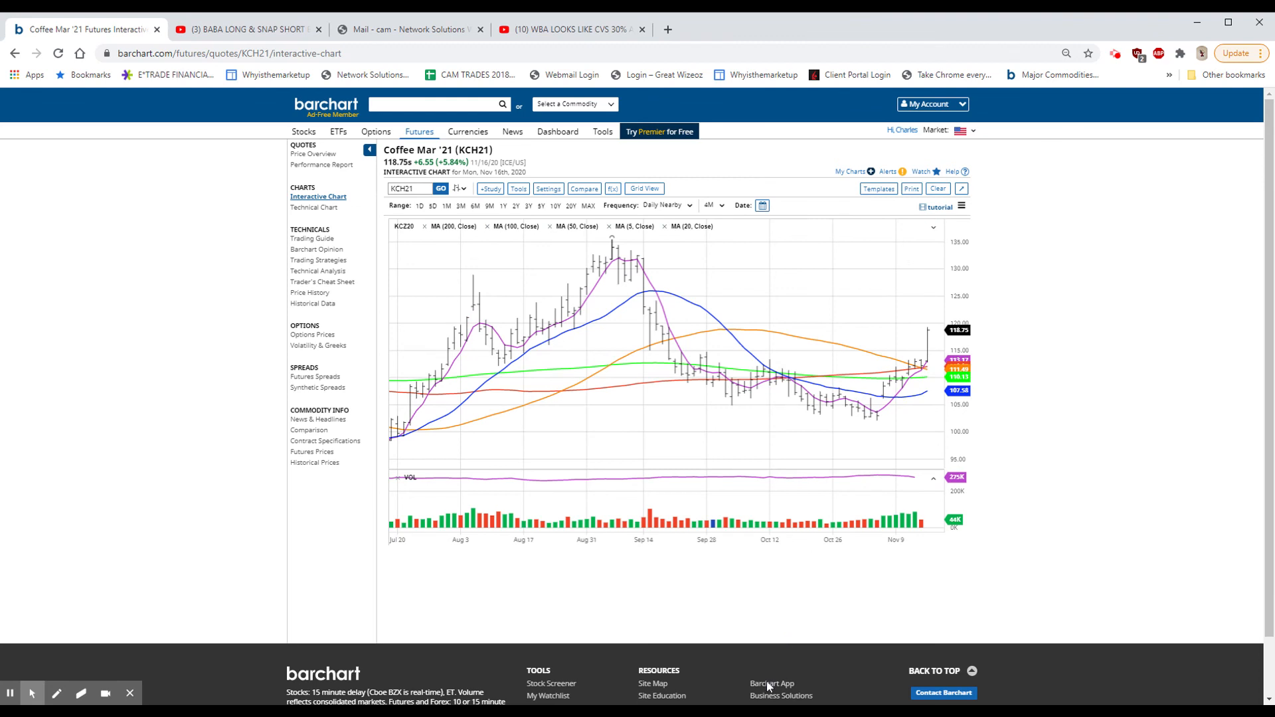
click(436, 104)
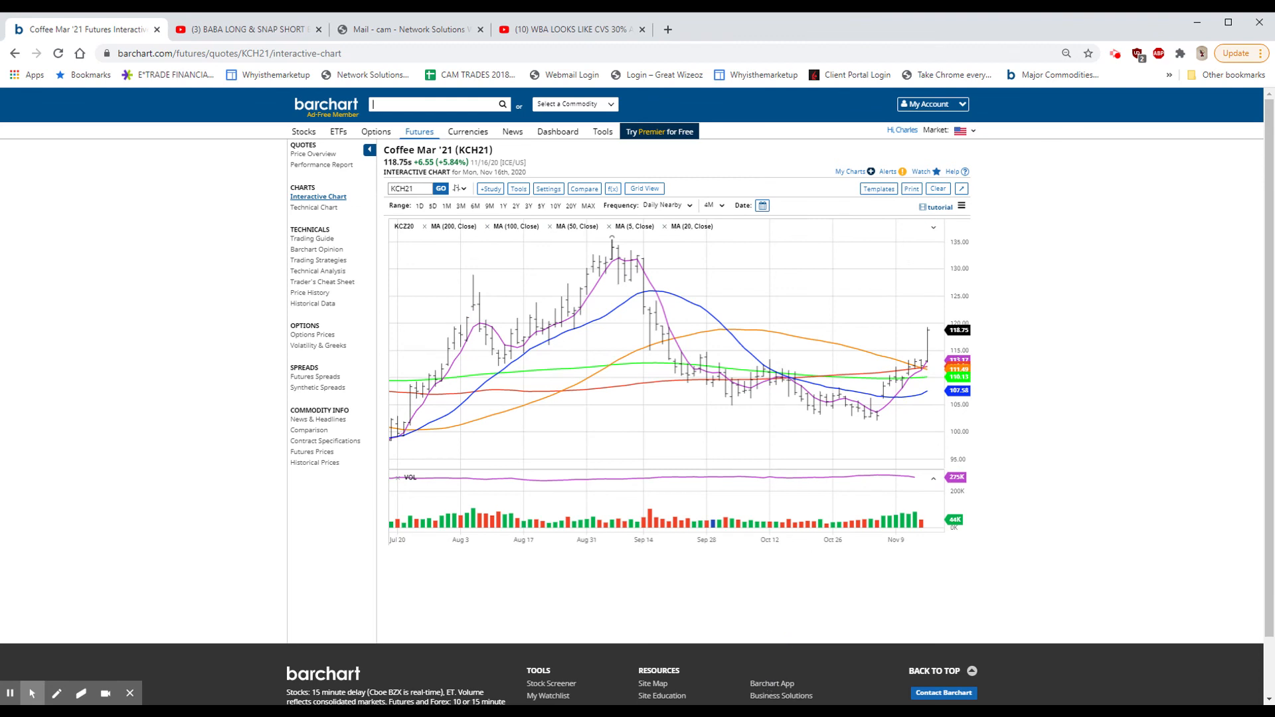